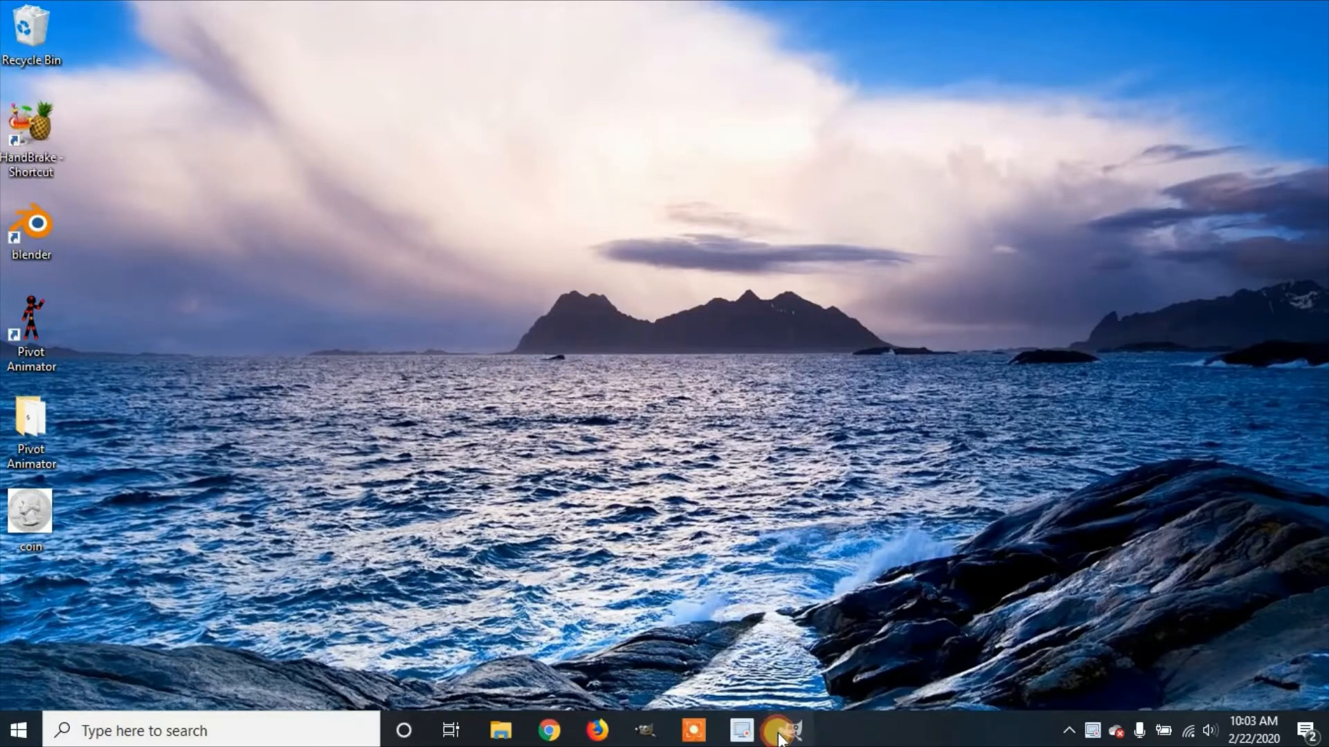
Launch GIMP and create a new 1920×1080 px blank image
{"action": "left_click", "coordinate": [785, 730]}
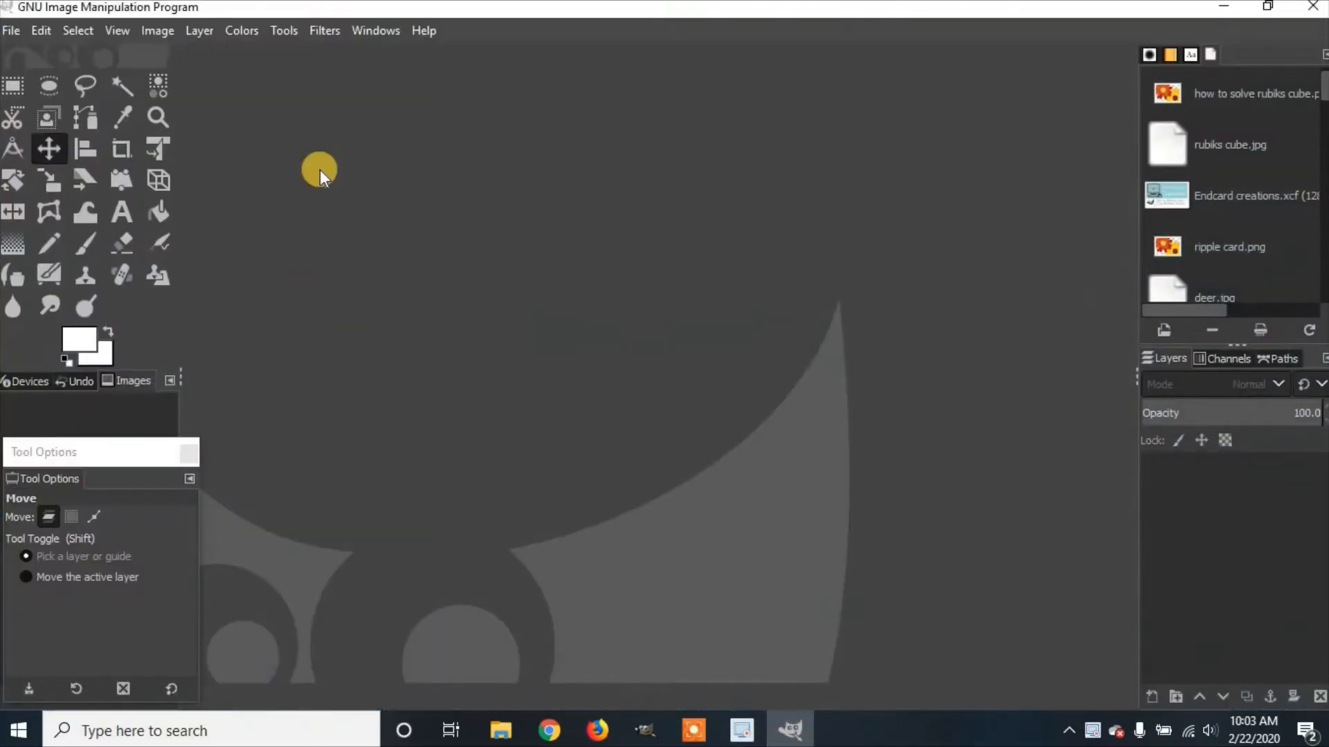
{"action": "left_click", "coordinate": [11, 31]}
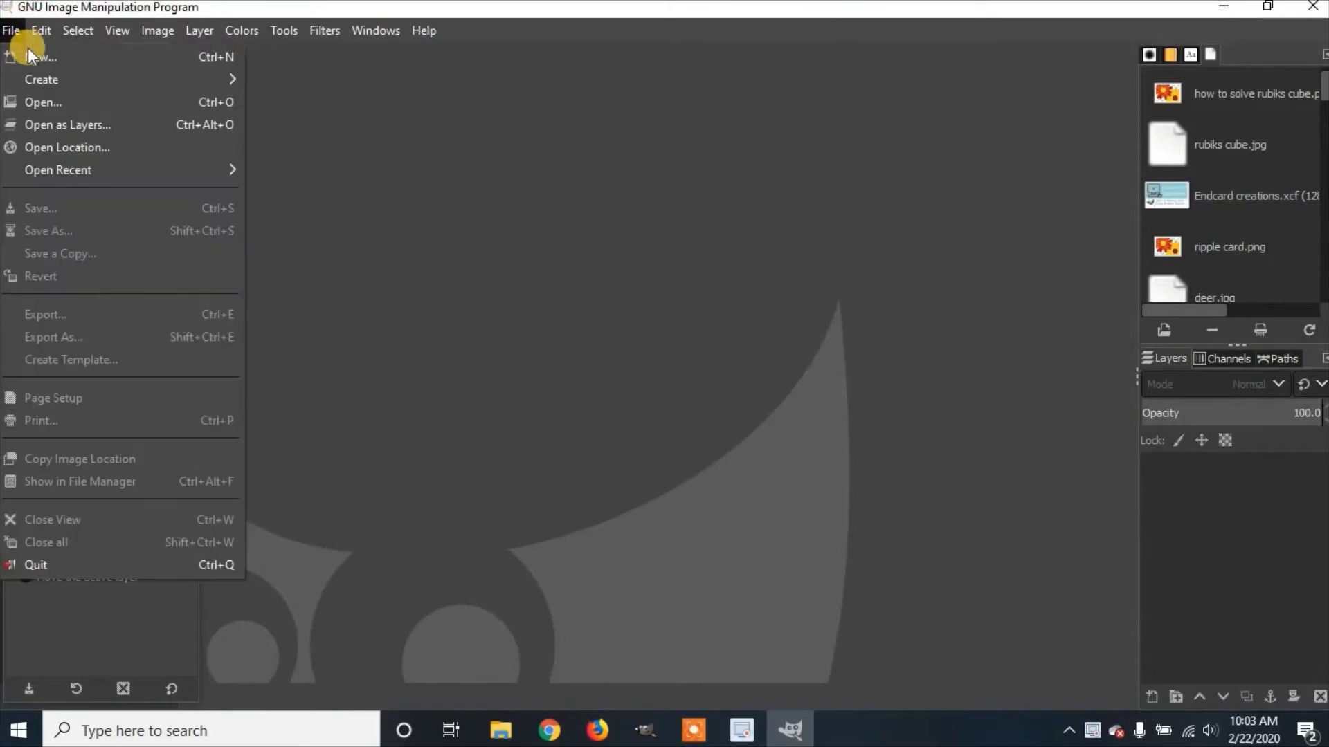
{"action": "left_click", "coordinate": [38, 57]}
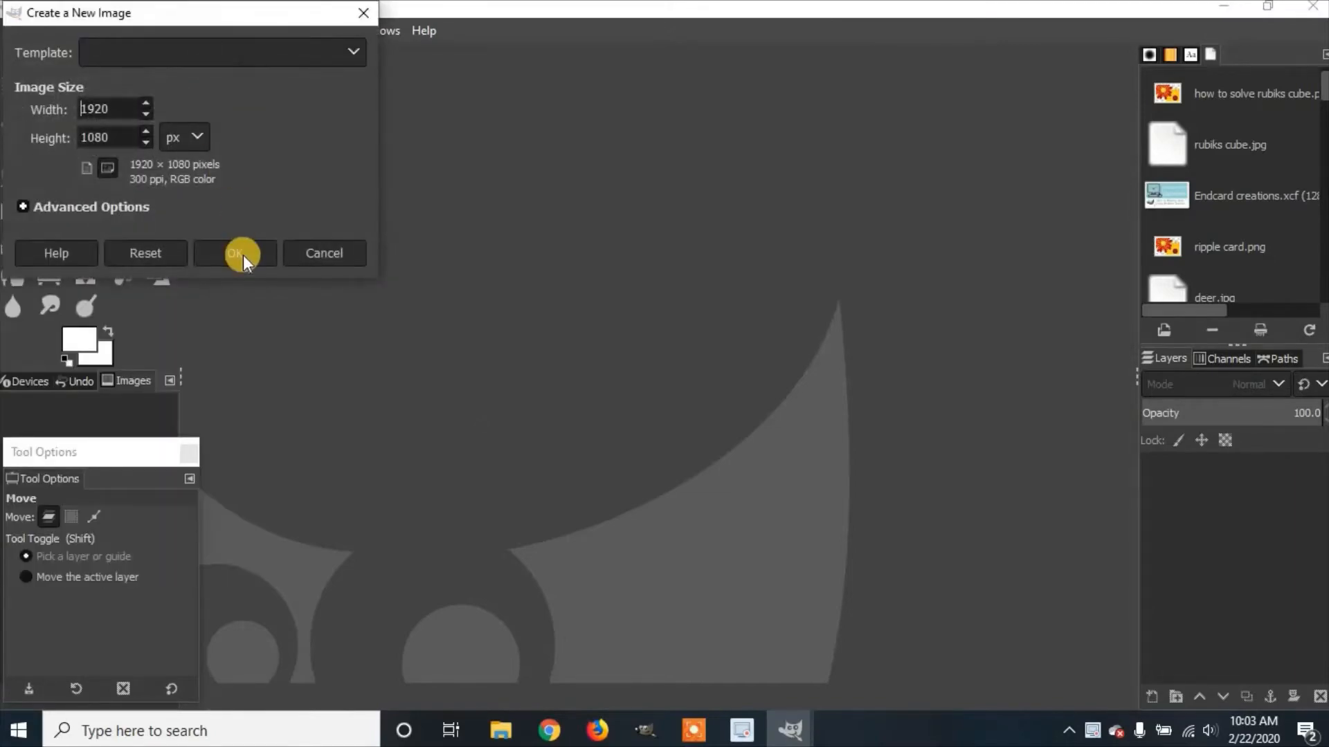
{"action": "left_click", "coordinate": [243, 253]}
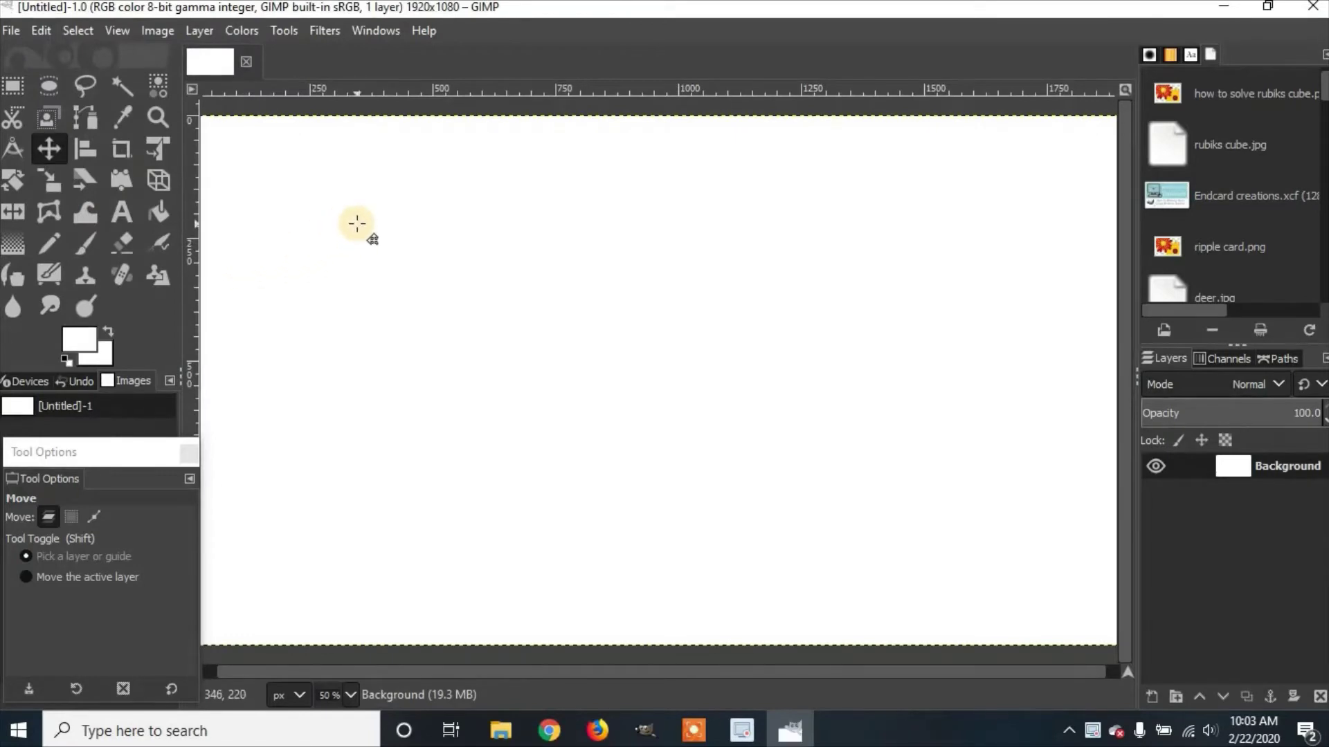
{"action": "mouse_move", "coordinate": [468, 235]}
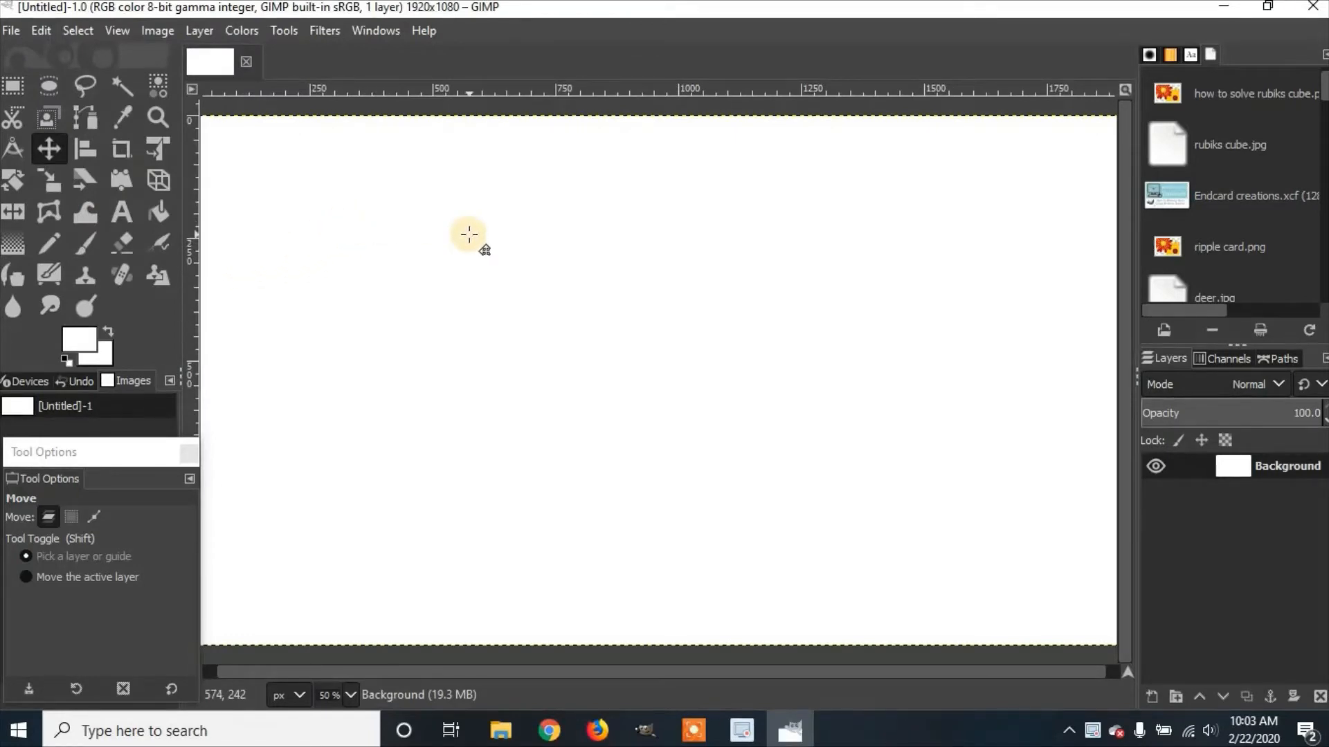
Zoom out to 33.3% so the whole 1920×1080 canvas fits the window
{"action": "left_click", "coordinate": [94, 516]}
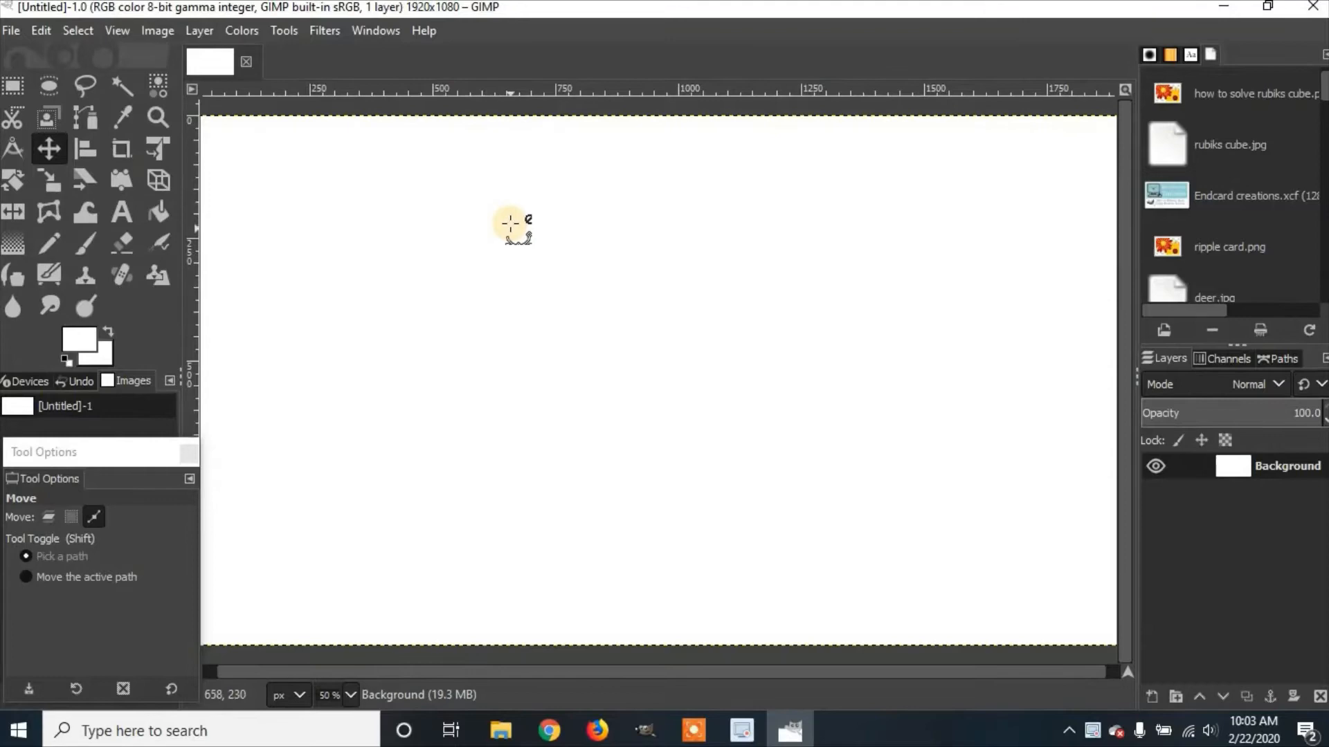
{"action": "scroll", "scroll_direction": "down", "scroll_amount": 3}
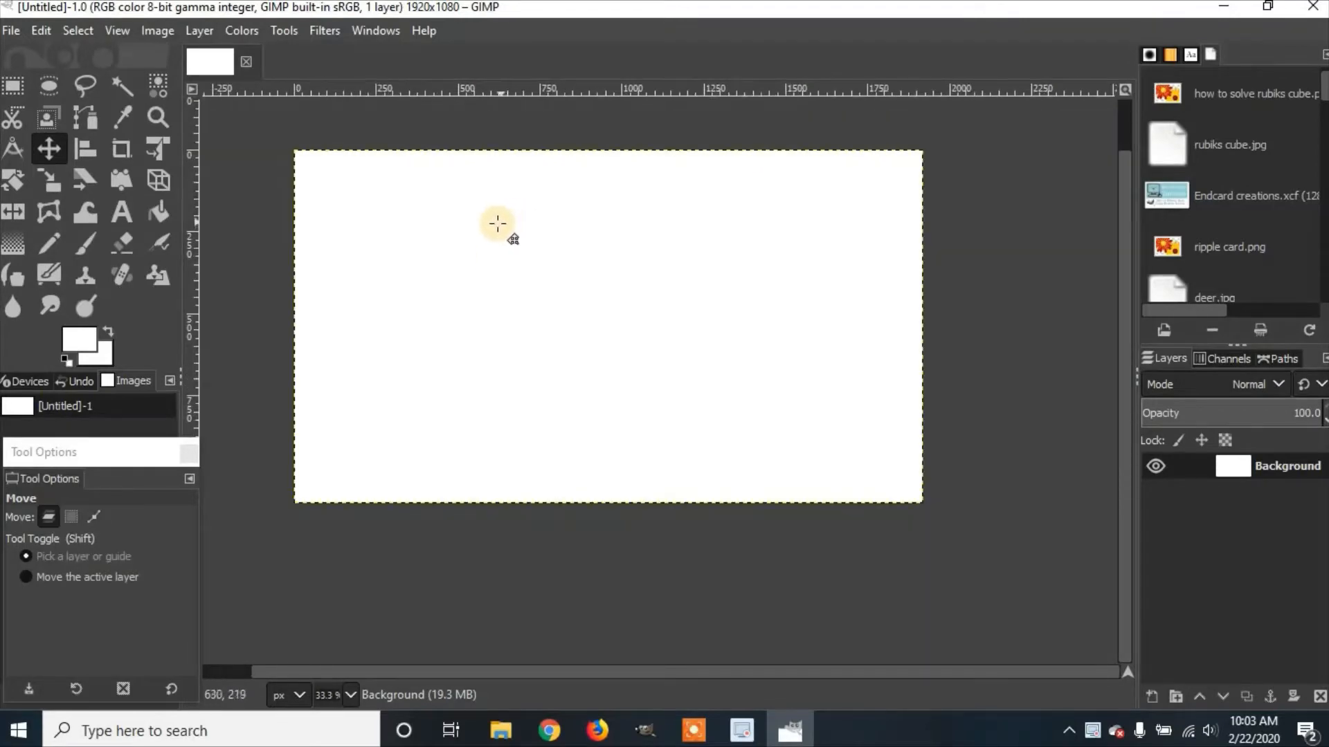
{"action": "mouse_move", "coordinate": [505, 264]}
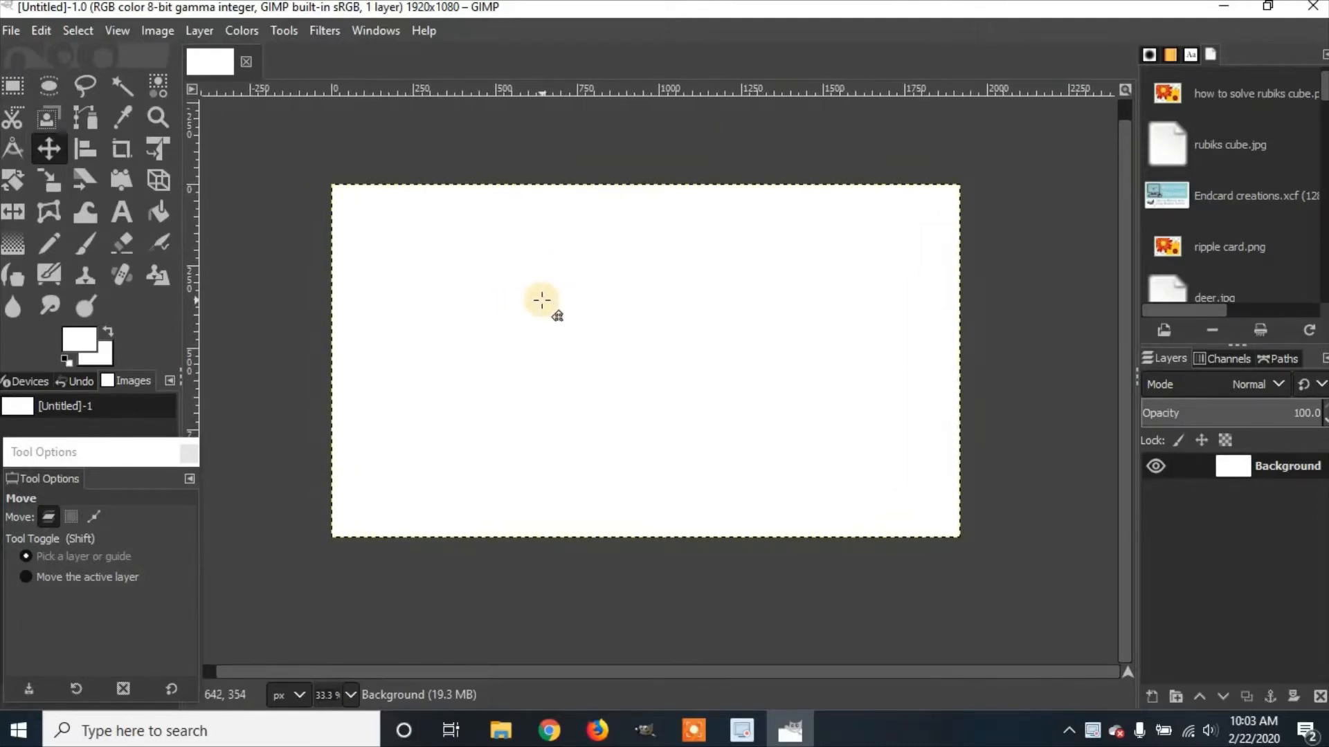
{"action": "mouse_move", "coordinate": [583, 285]}
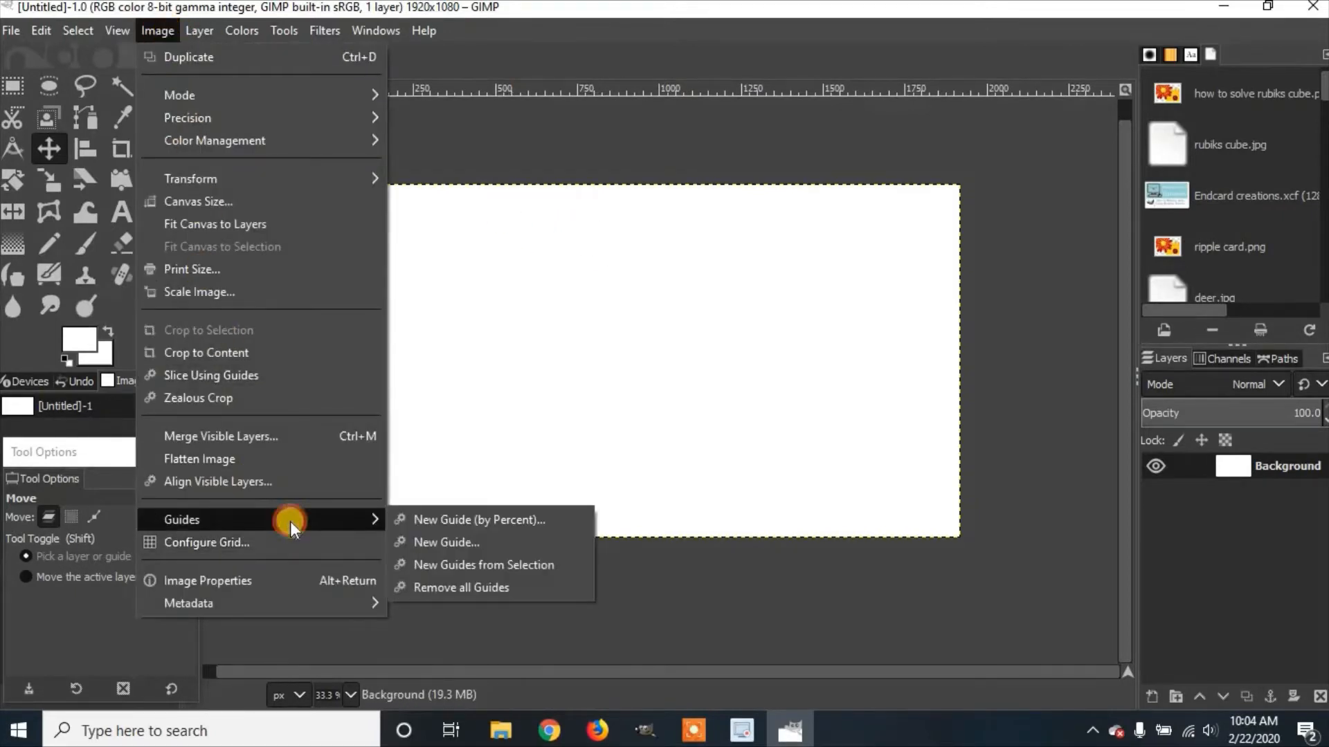
{"action": "mouse_move", "coordinate": [479, 520]}
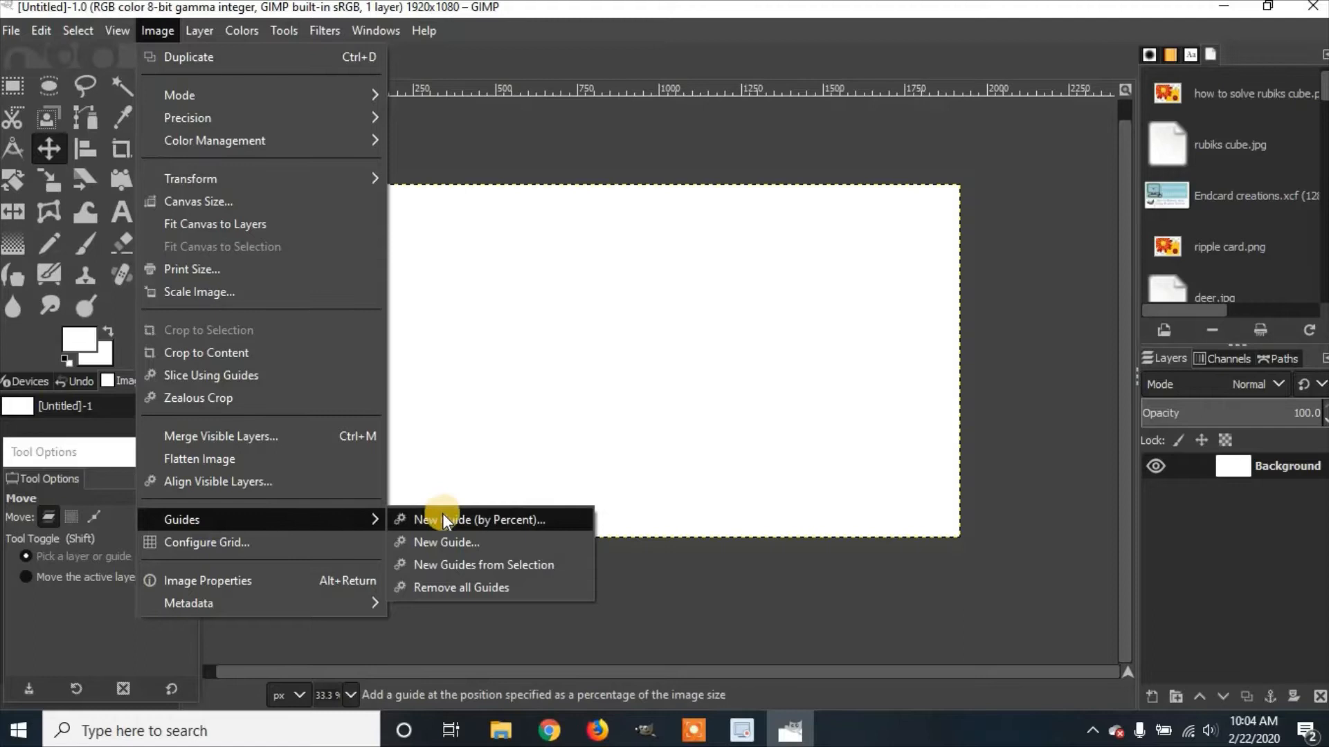
{"action": "mouse_move", "coordinate": [477, 521]}
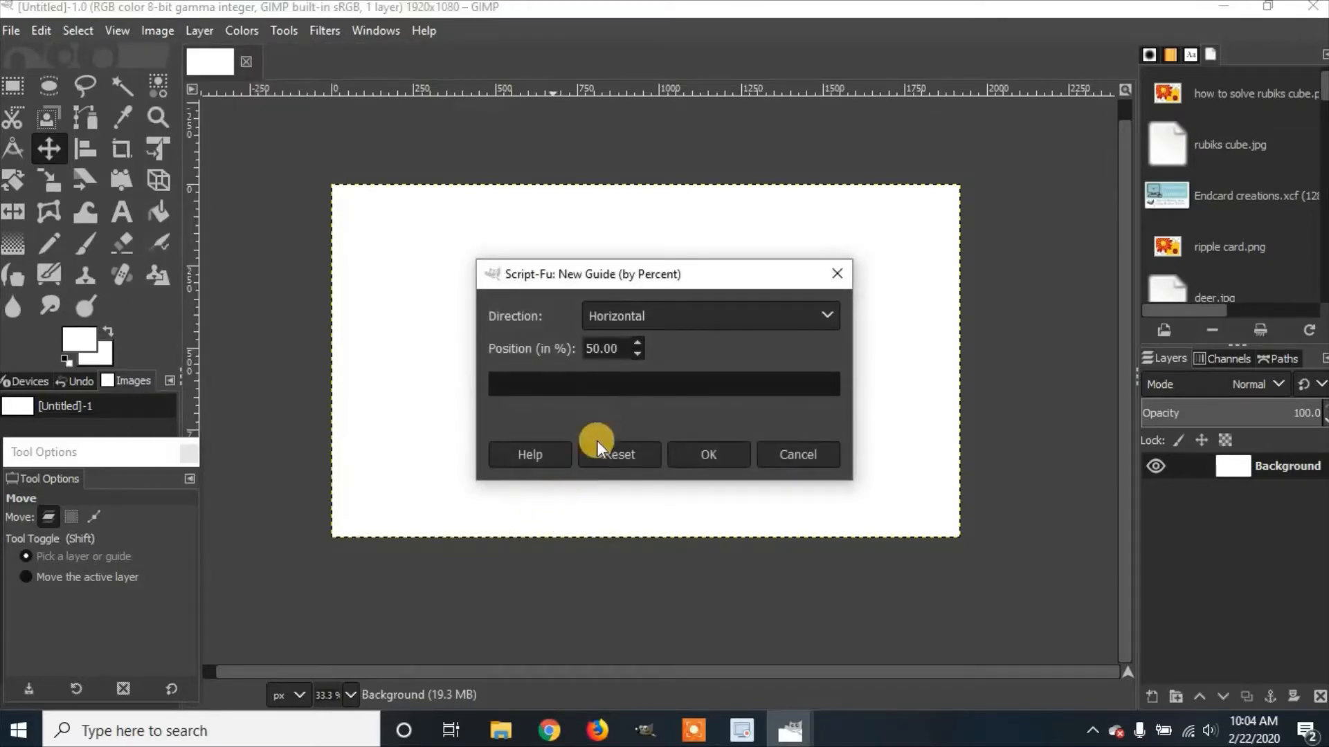
{"action": "mouse_move", "coordinate": [585, 322]}
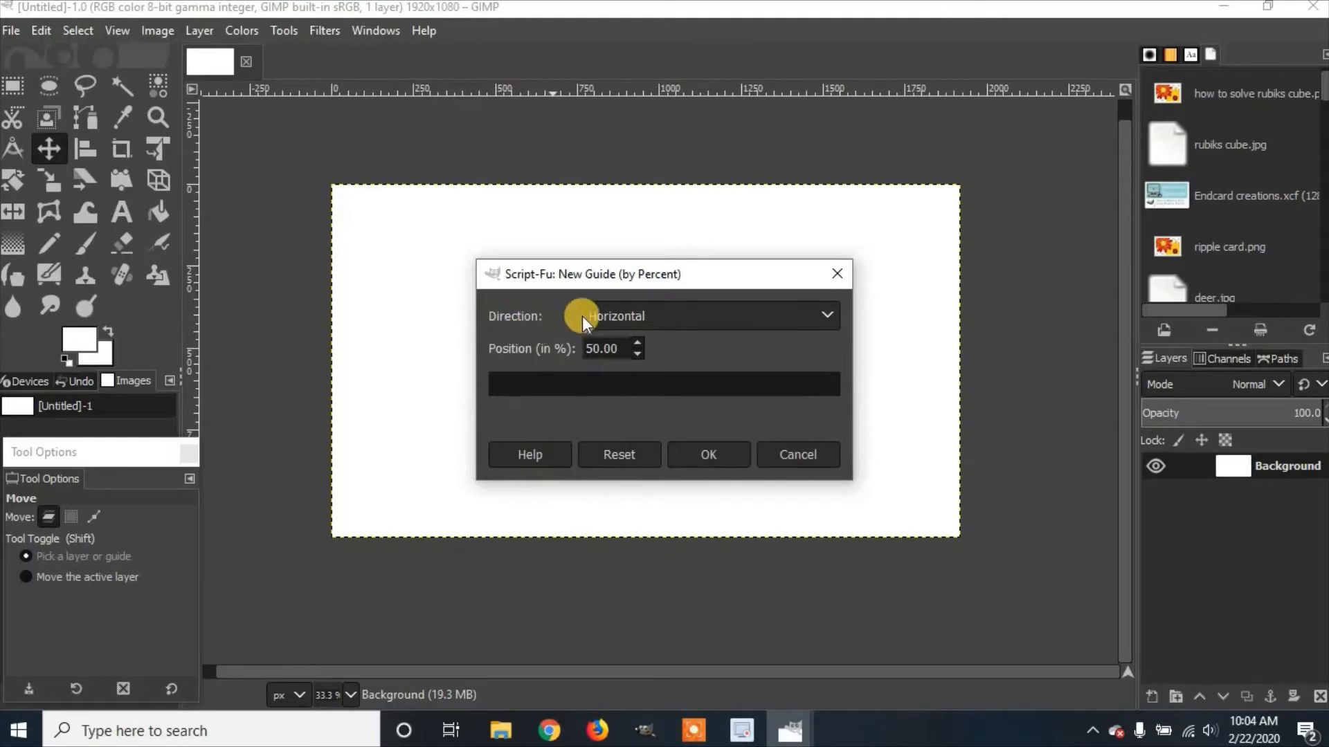
{"action": "mouse_move", "coordinate": [665, 321]}
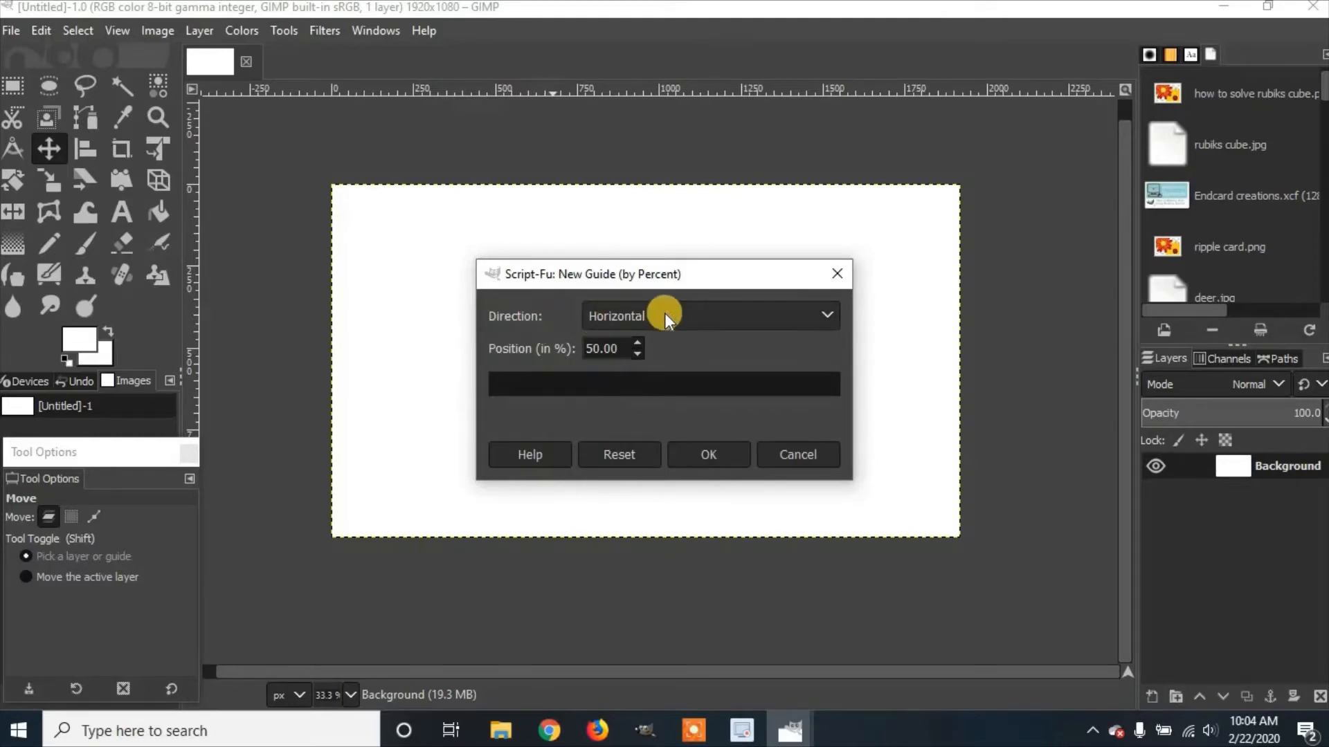
{"action": "mouse_move", "coordinate": [391, 359]}
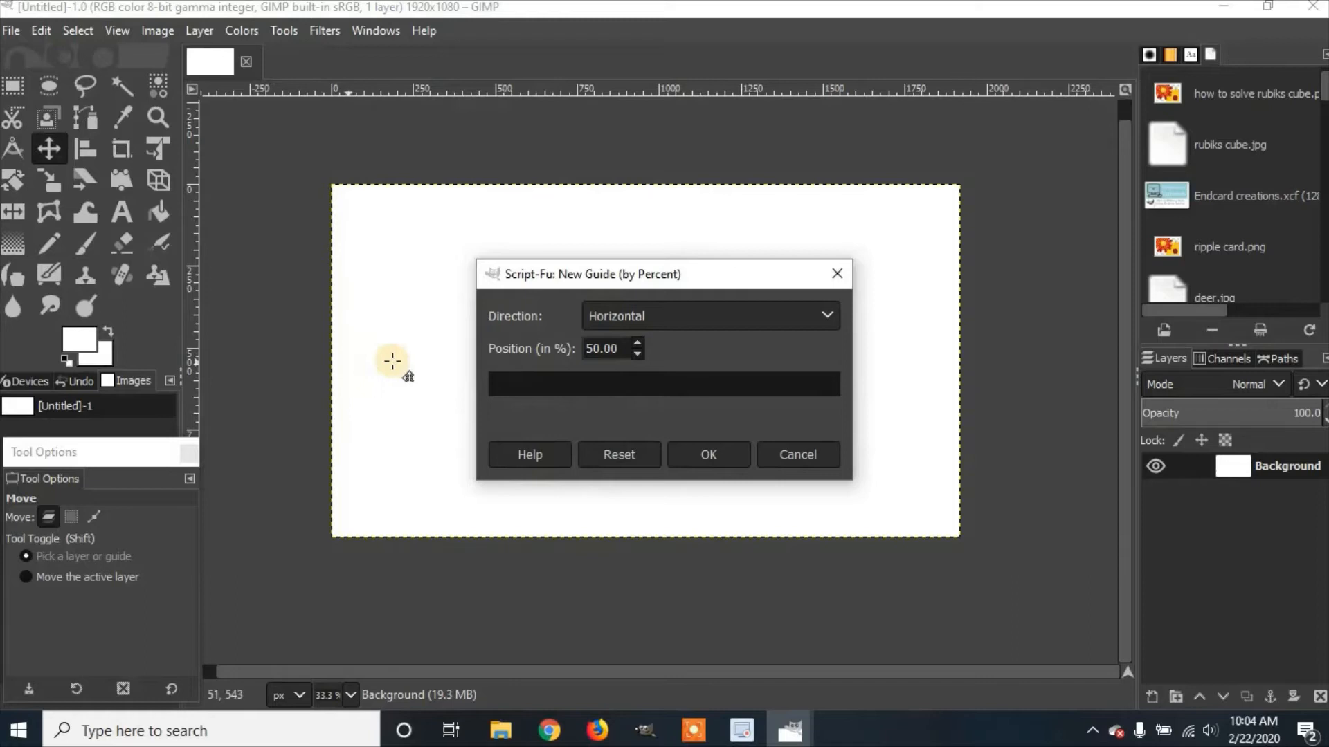
{"action": "mouse_move", "coordinate": [854, 377]}
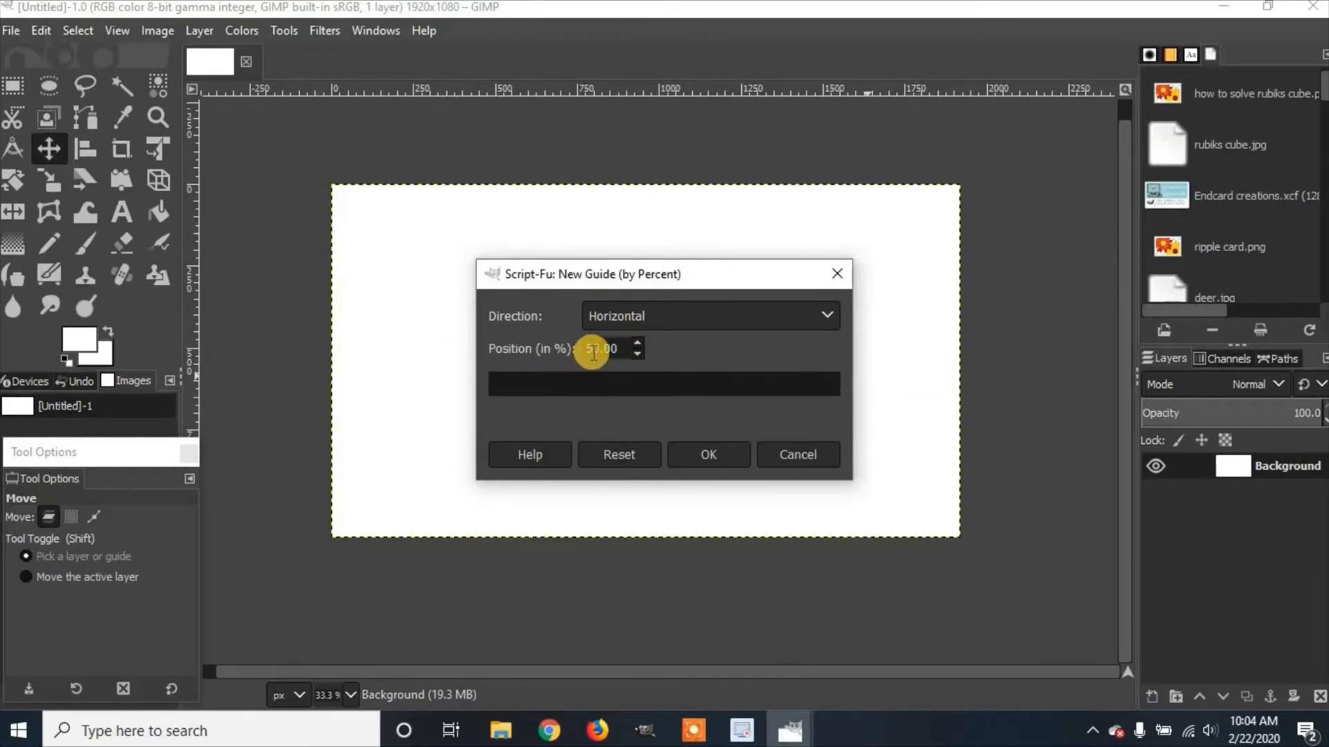
{"action": "mouse_move", "coordinate": [985, 357]}
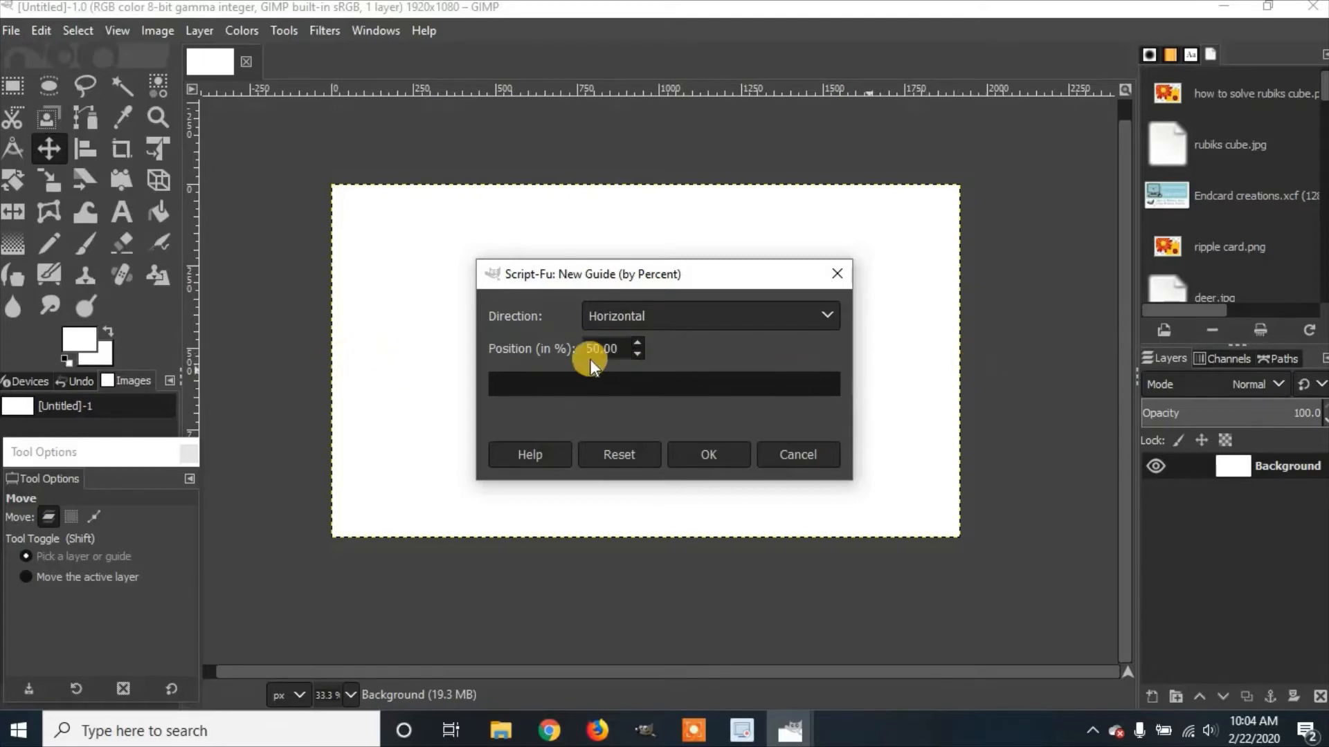
{"action": "mouse_move", "coordinate": [326, 290]}
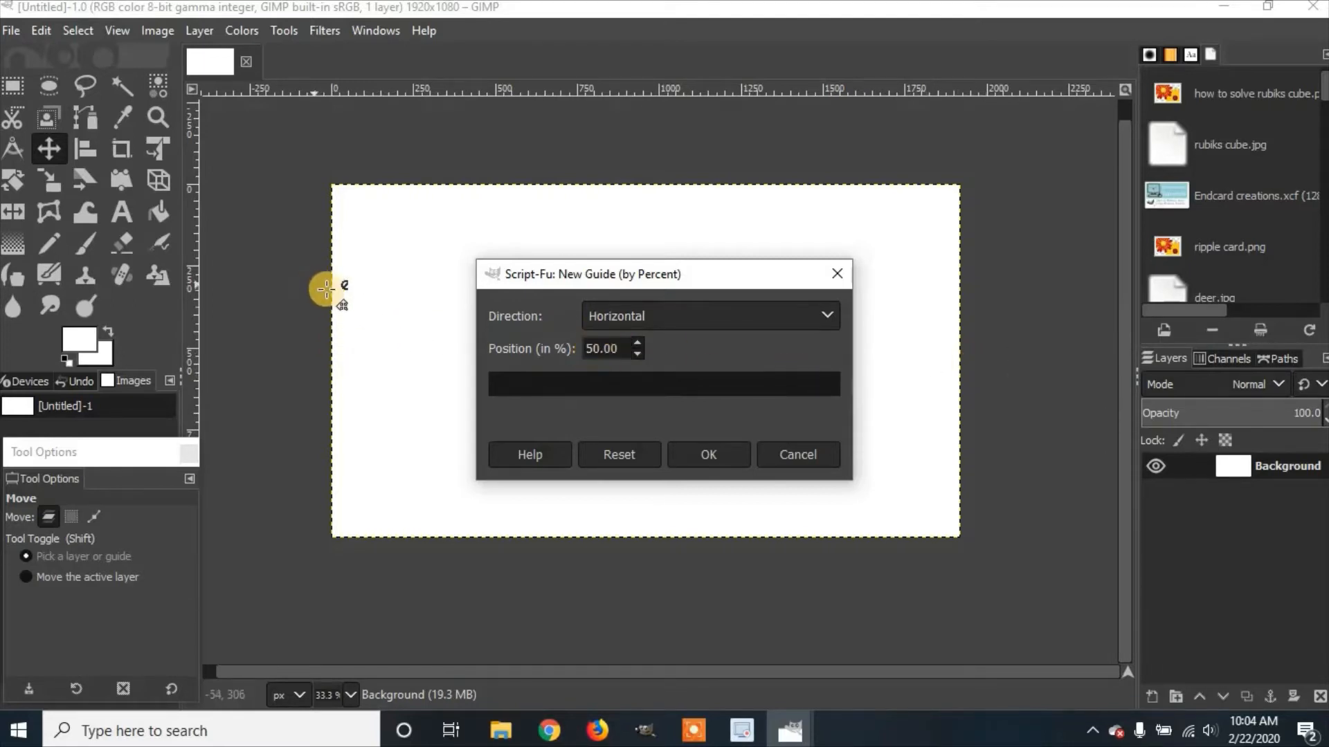
{"action": "mouse_move", "coordinate": [365, 432]}
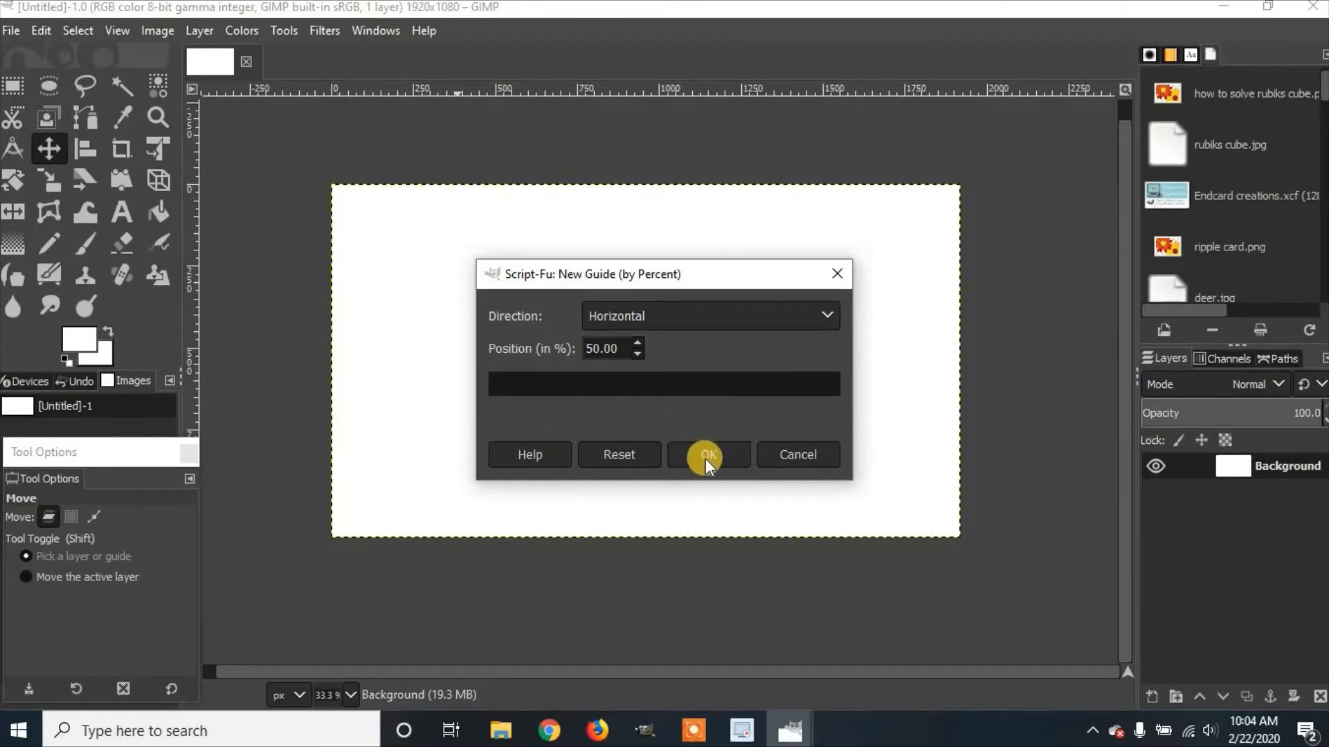
Add a horizontal guide at 50 percent across the canvas
{"action": "left_click", "coordinate": [707, 456]}
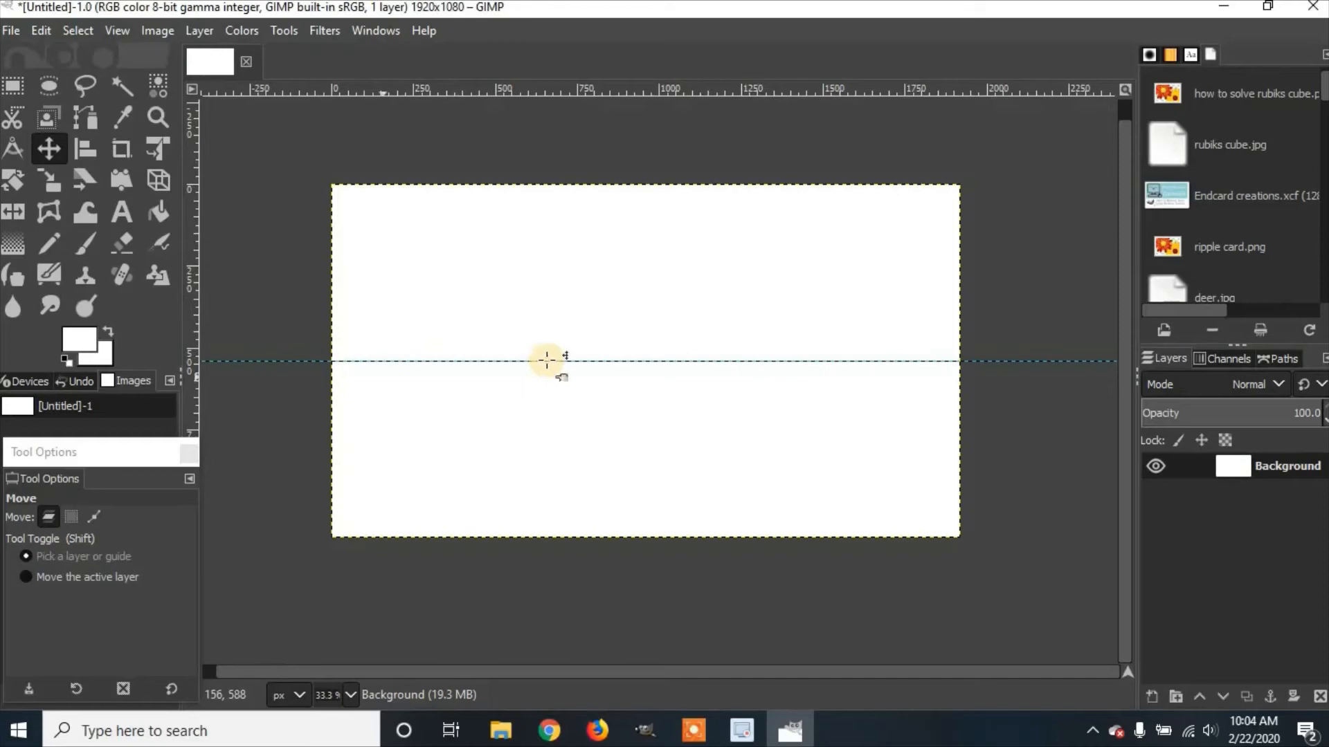
{"action": "mouse_move", "coordinate": [981, 359]}
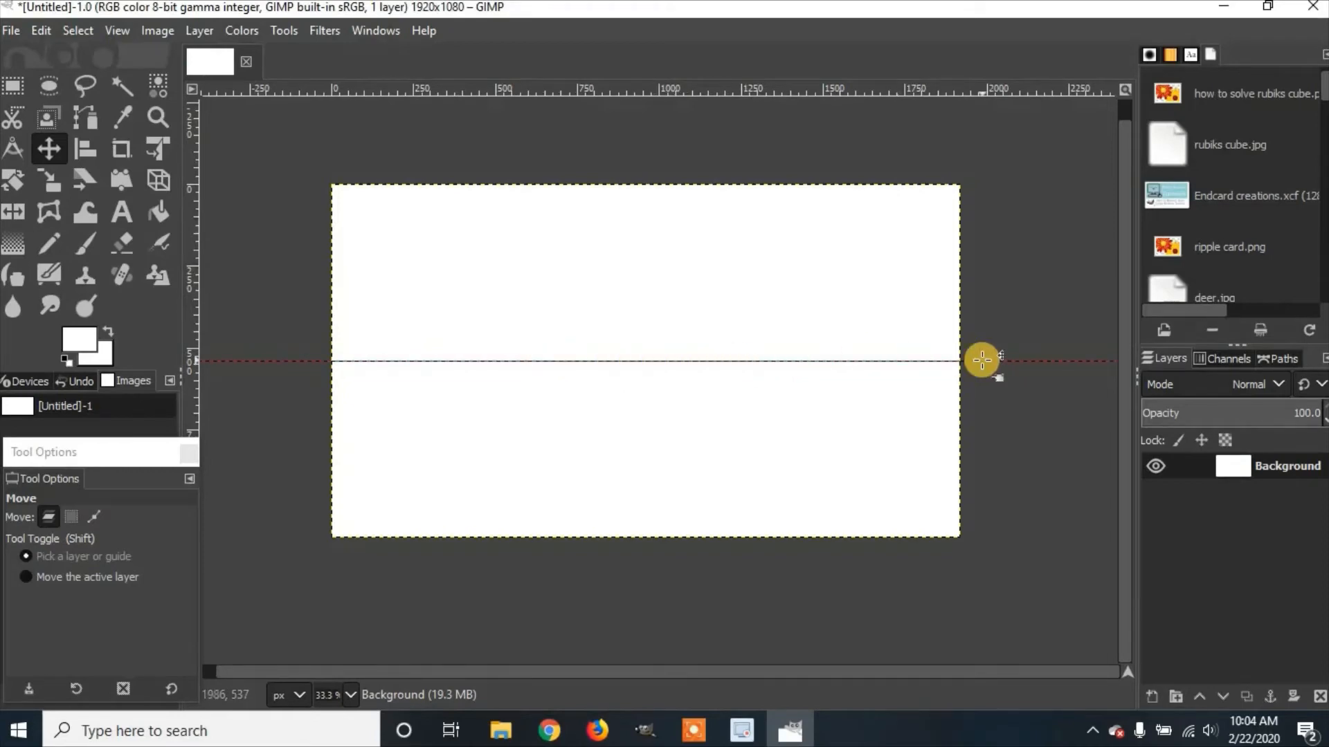
{"action": "left_click", "coordinate": [158, 31]}
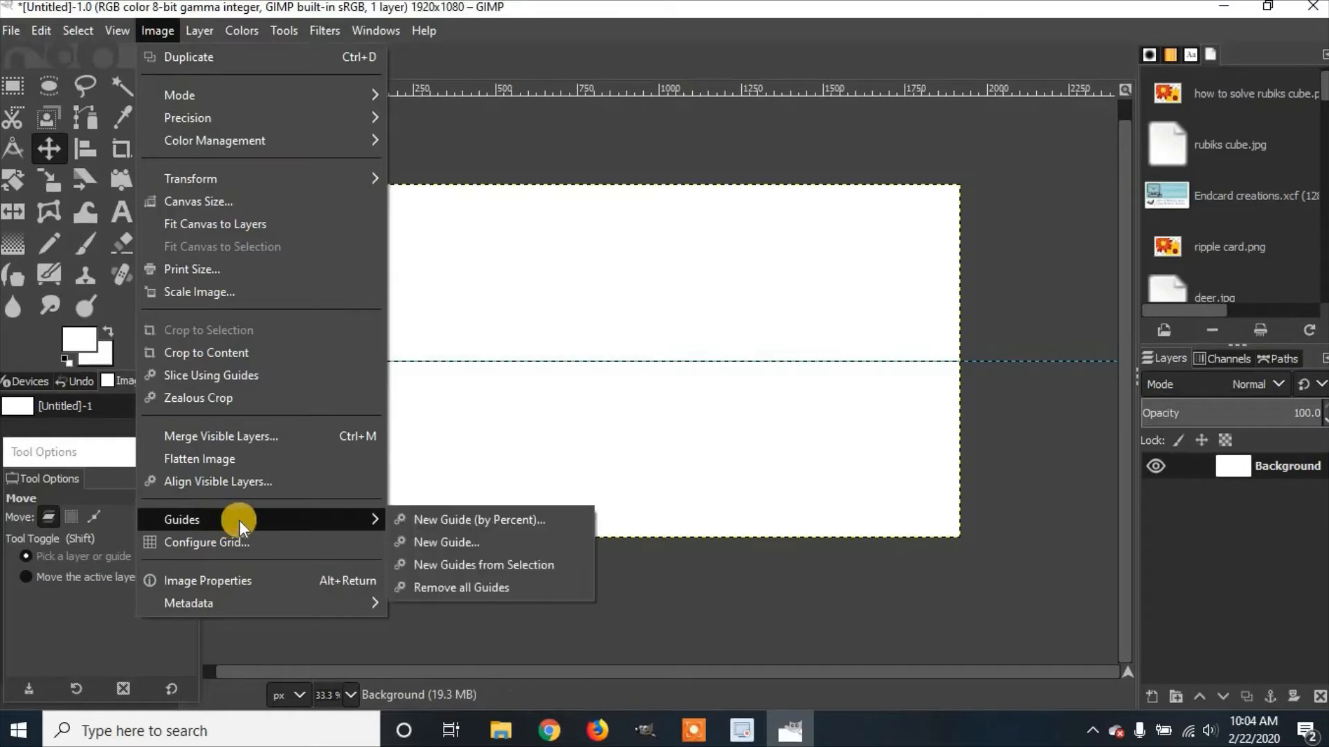
Add a vertical guide at 50.00 percent via New Guide (by Percent)
{"action": "left_click", "coordinate": [478, 520]}
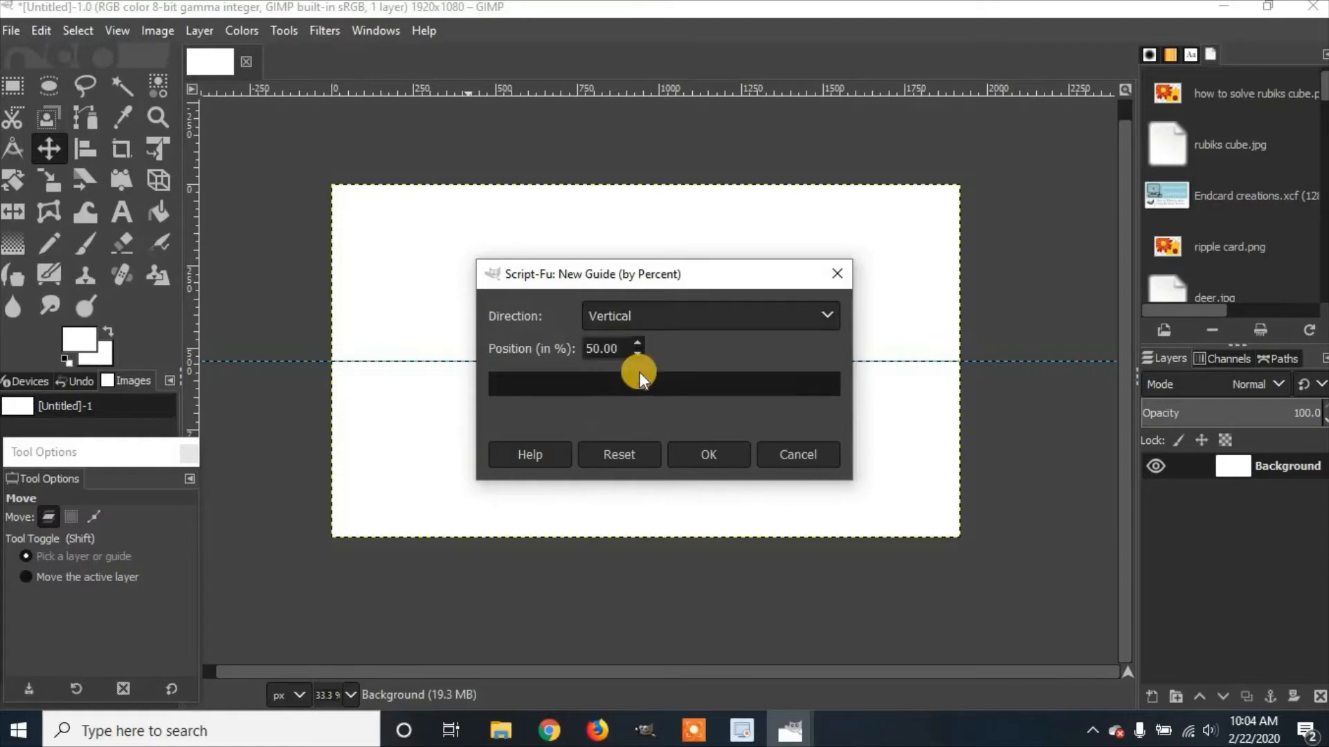
{"action": "mouse_move", "coordinate": [585, 471]}
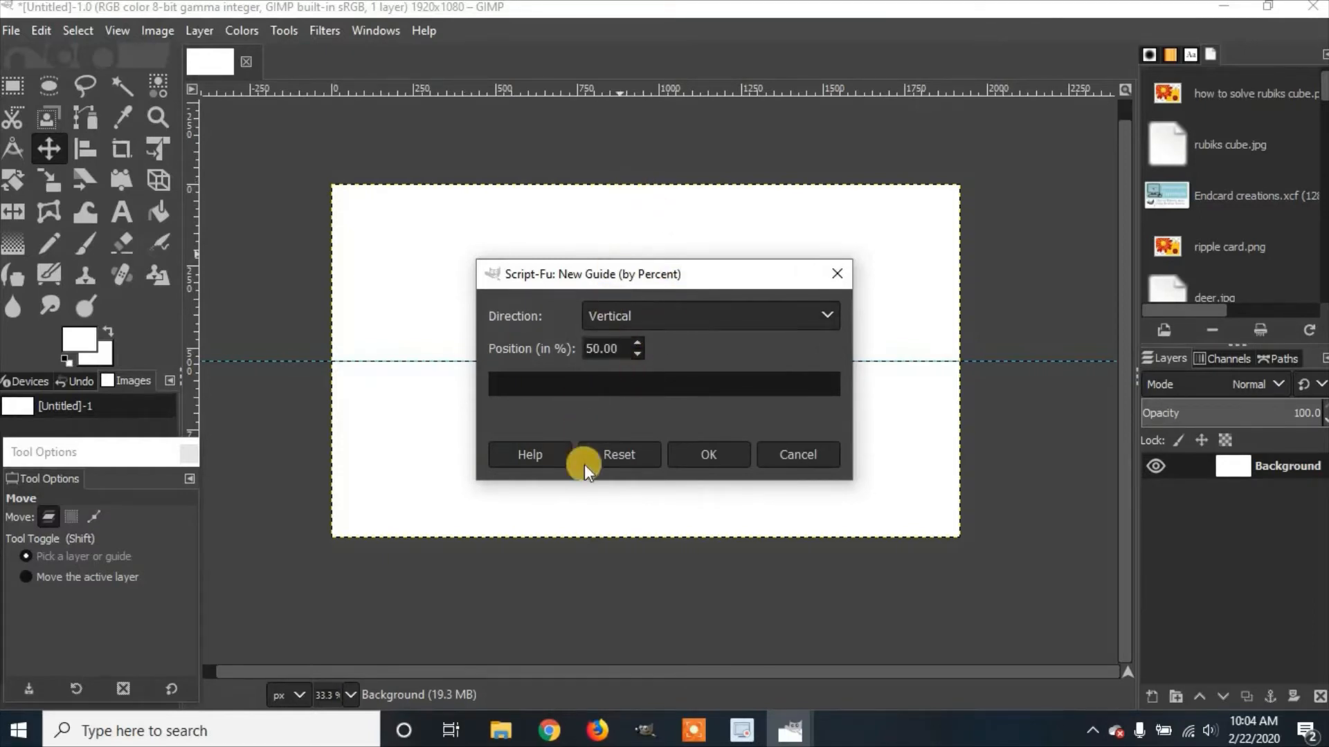
{"action": "mouse_move", "coordinate": [595, 436]}
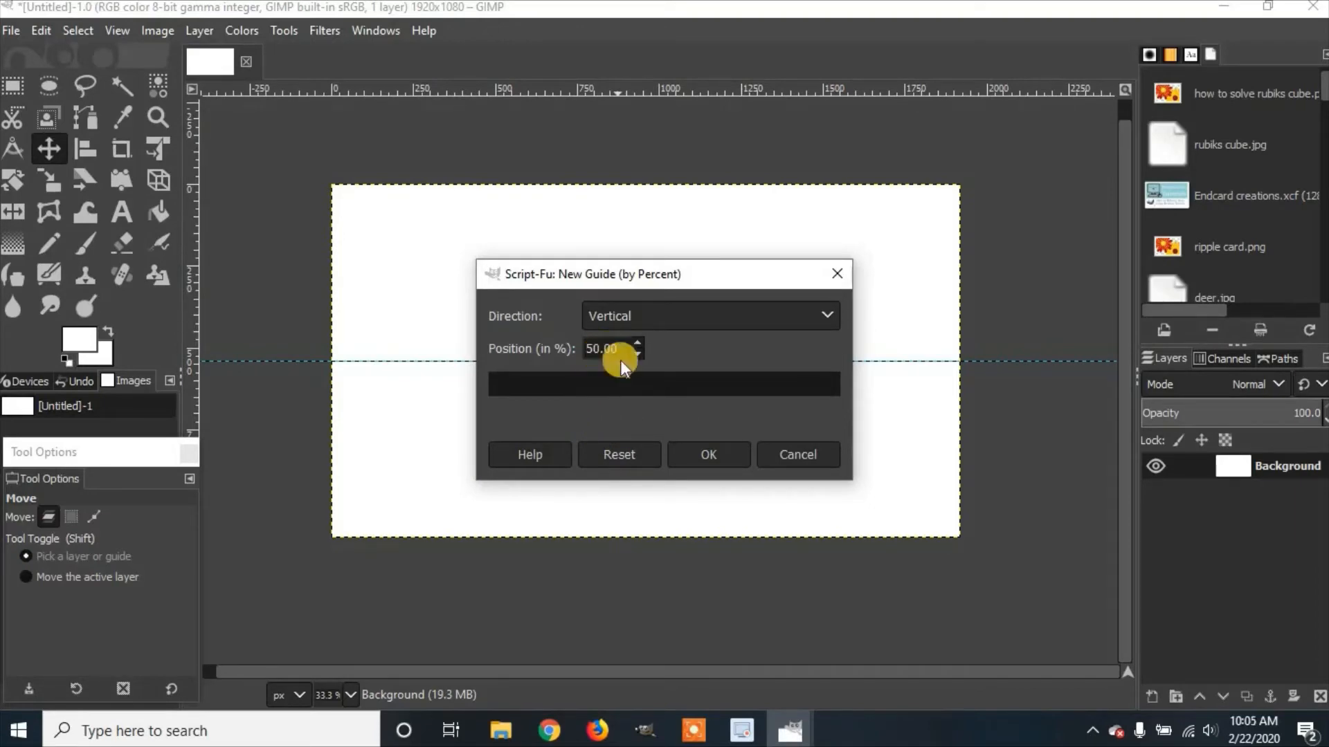
{"action": "left_click", "coordinate": [706, 454]}
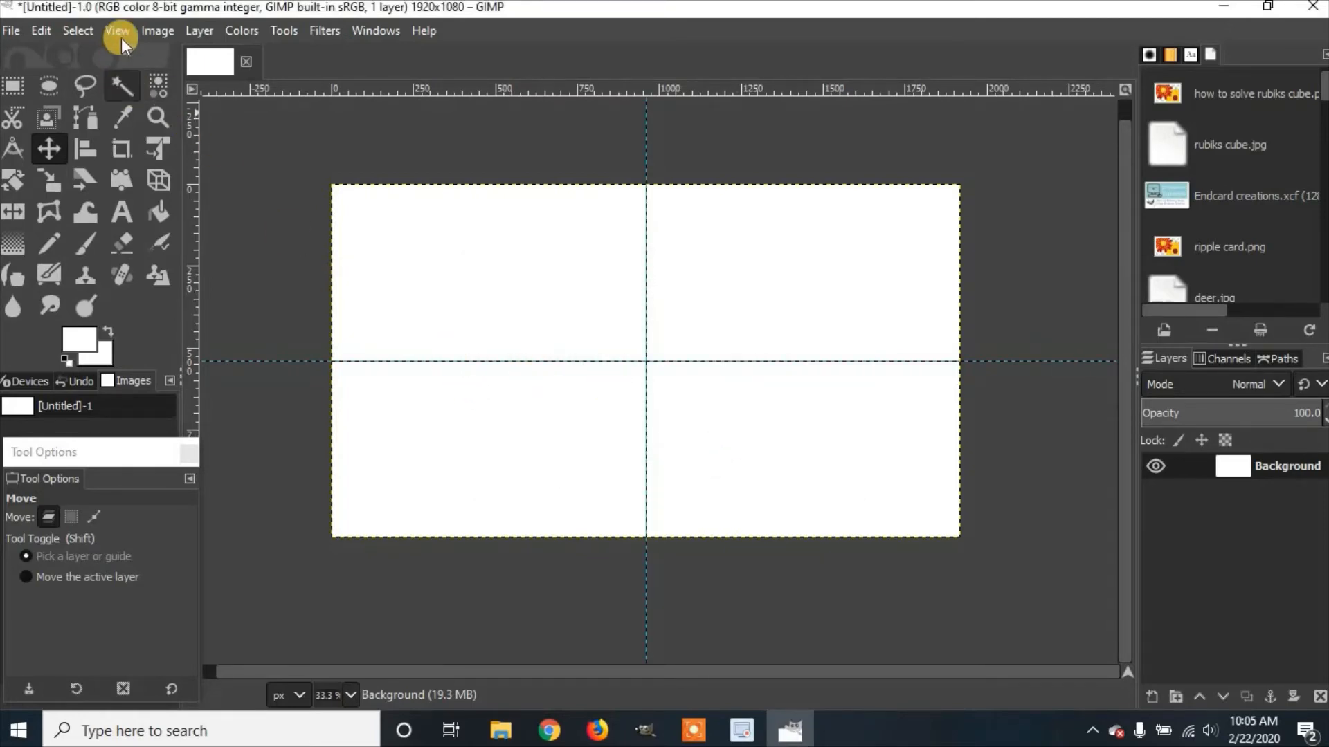
Check in the View menu that Show Guides and Snap to Guides are enabled
{"action": "left_click", "coordinate": [116, 30]}
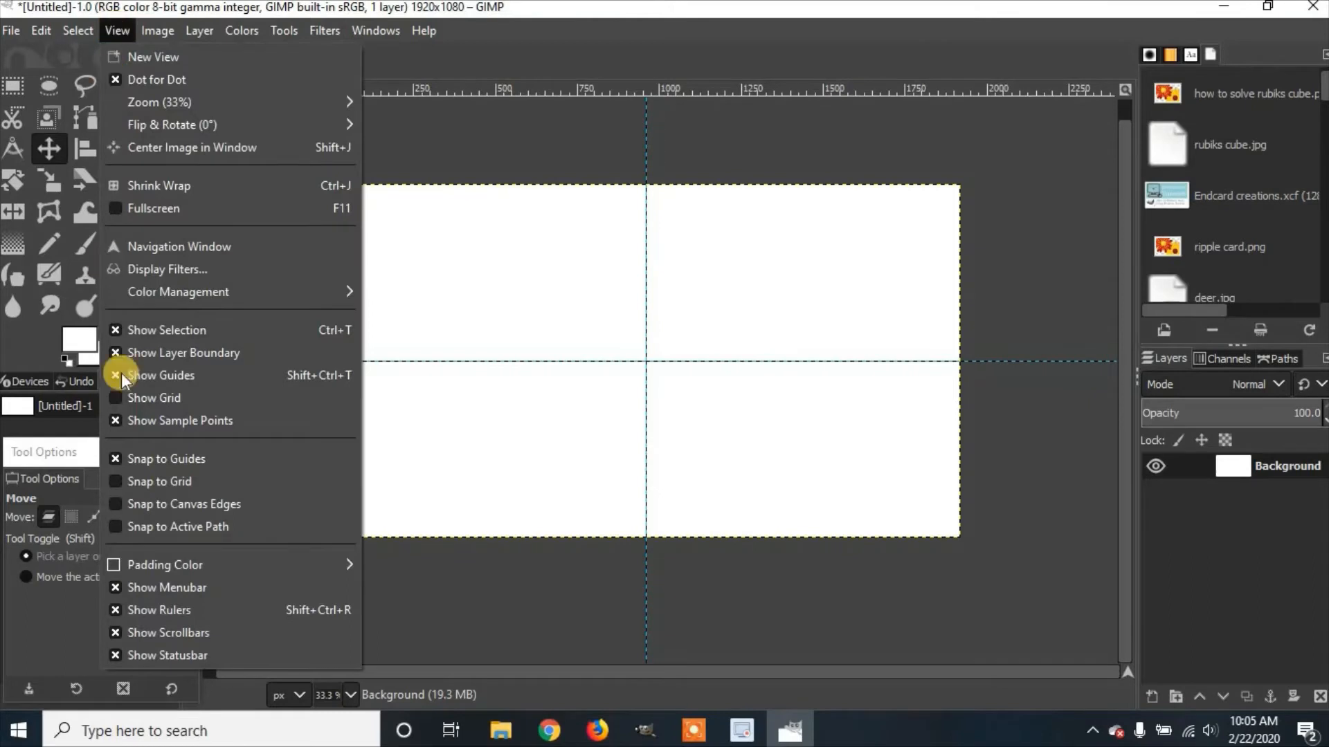
{"action": "mouse_move", "coordinate": [166, 458]}
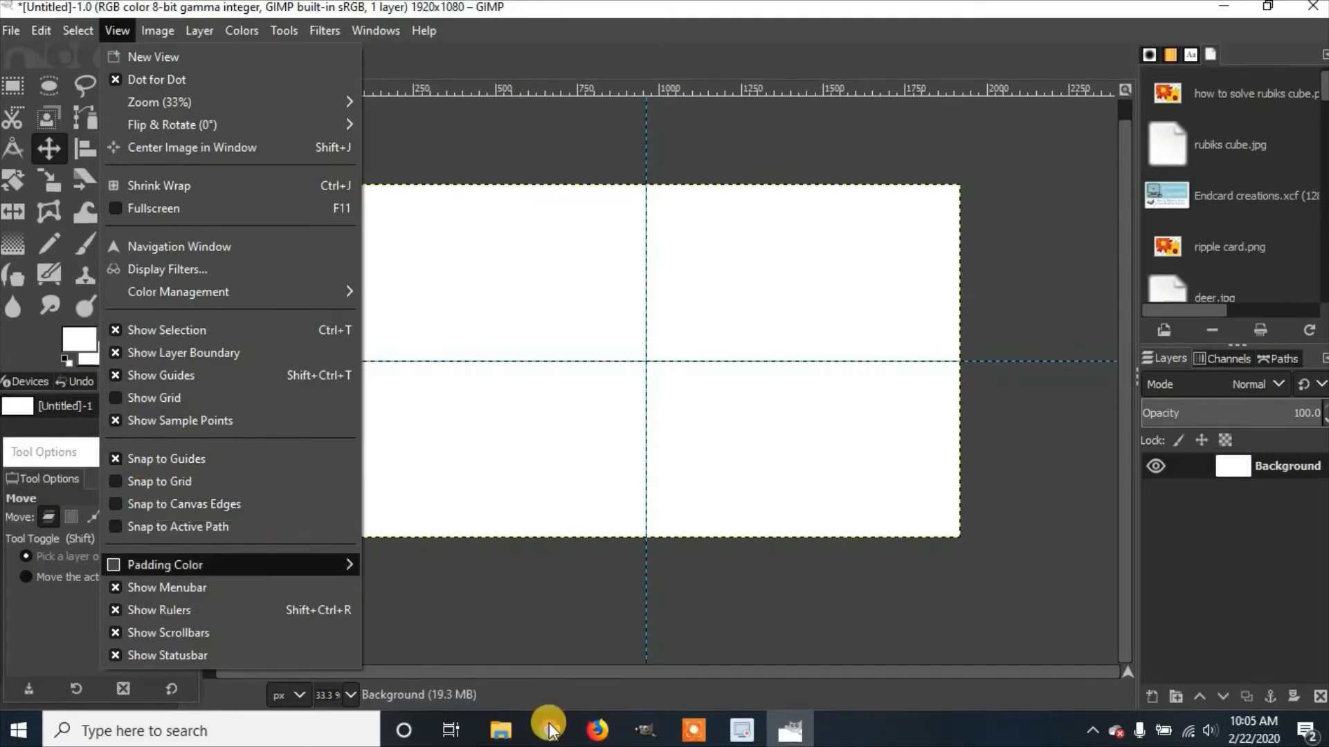
Drop coin.jpg onto the canvas as a new layer, dismissing the color profile error
{"action": "left_click", "coordinate": [499, 729]}
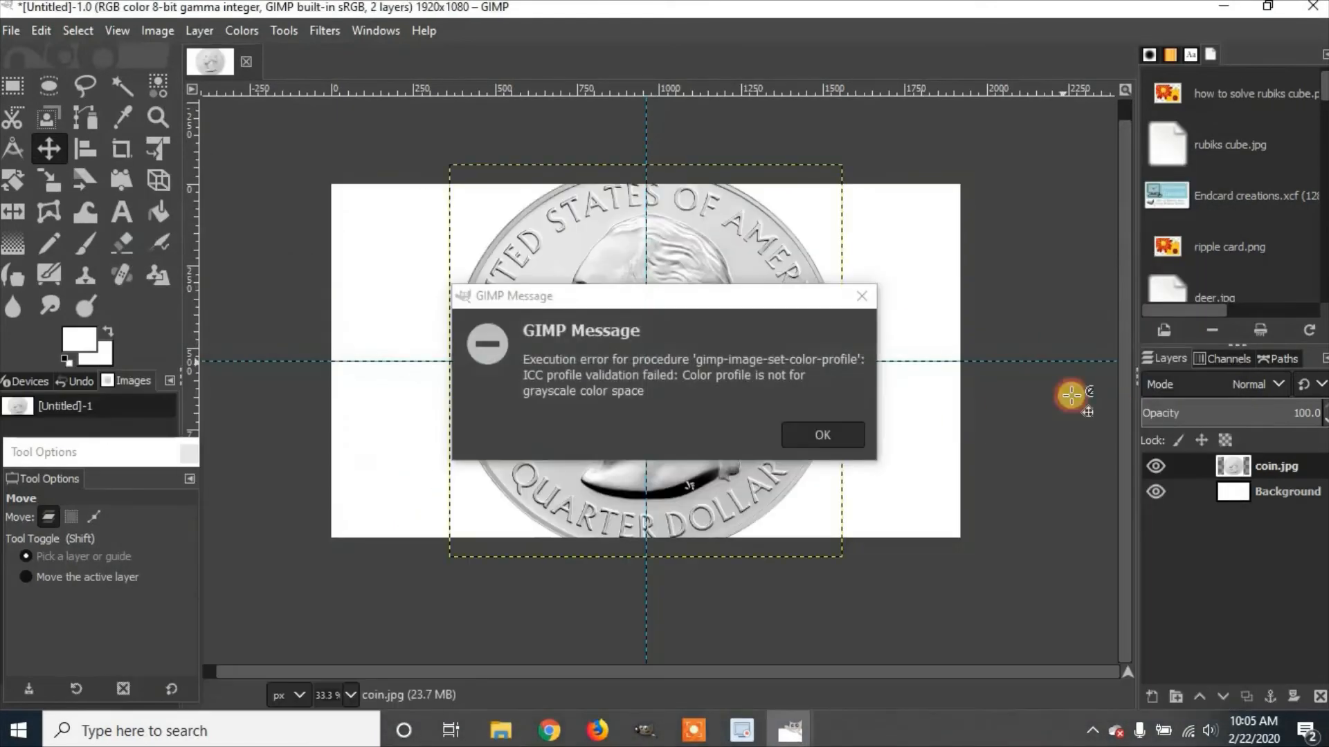
{"action": "left_click", "coordinate": [820, 435]}
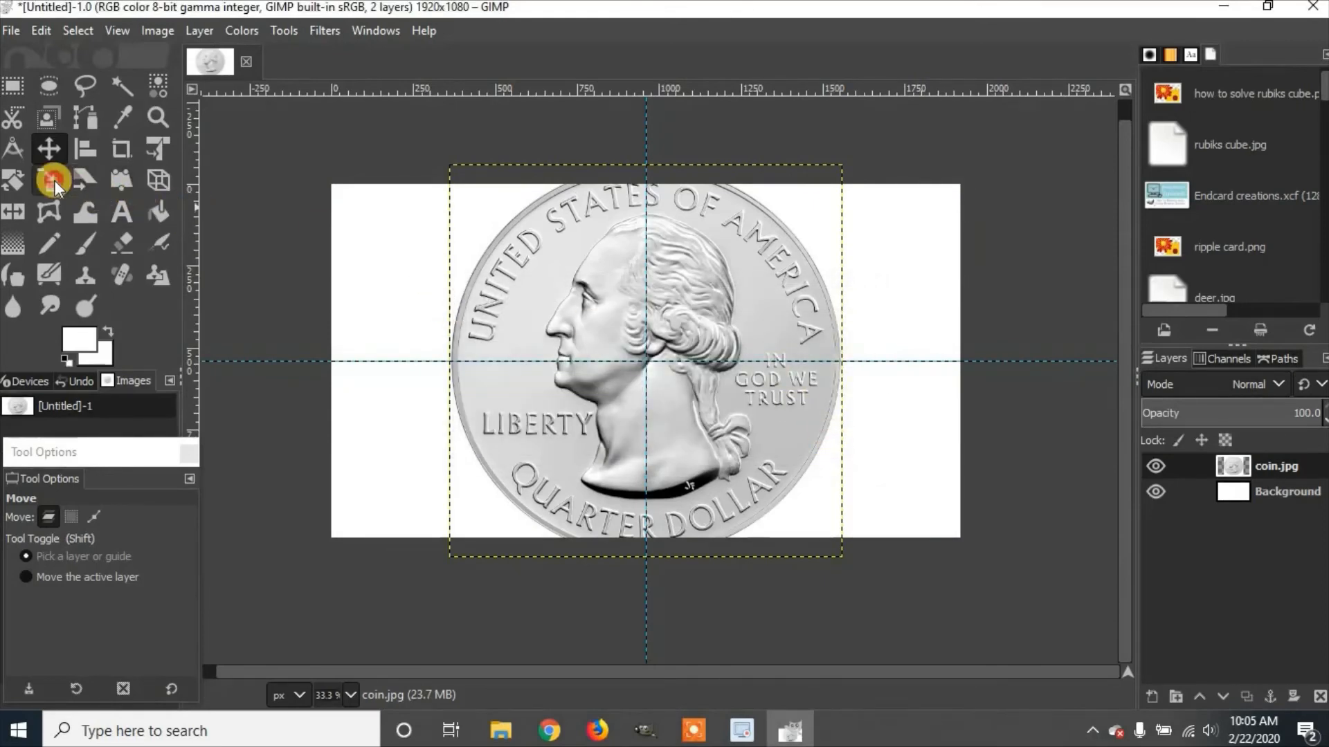
Scale the coin layer down to 741×741 px with the Scale tool
{"action": "left_click", "coordinate": [48, 180]}
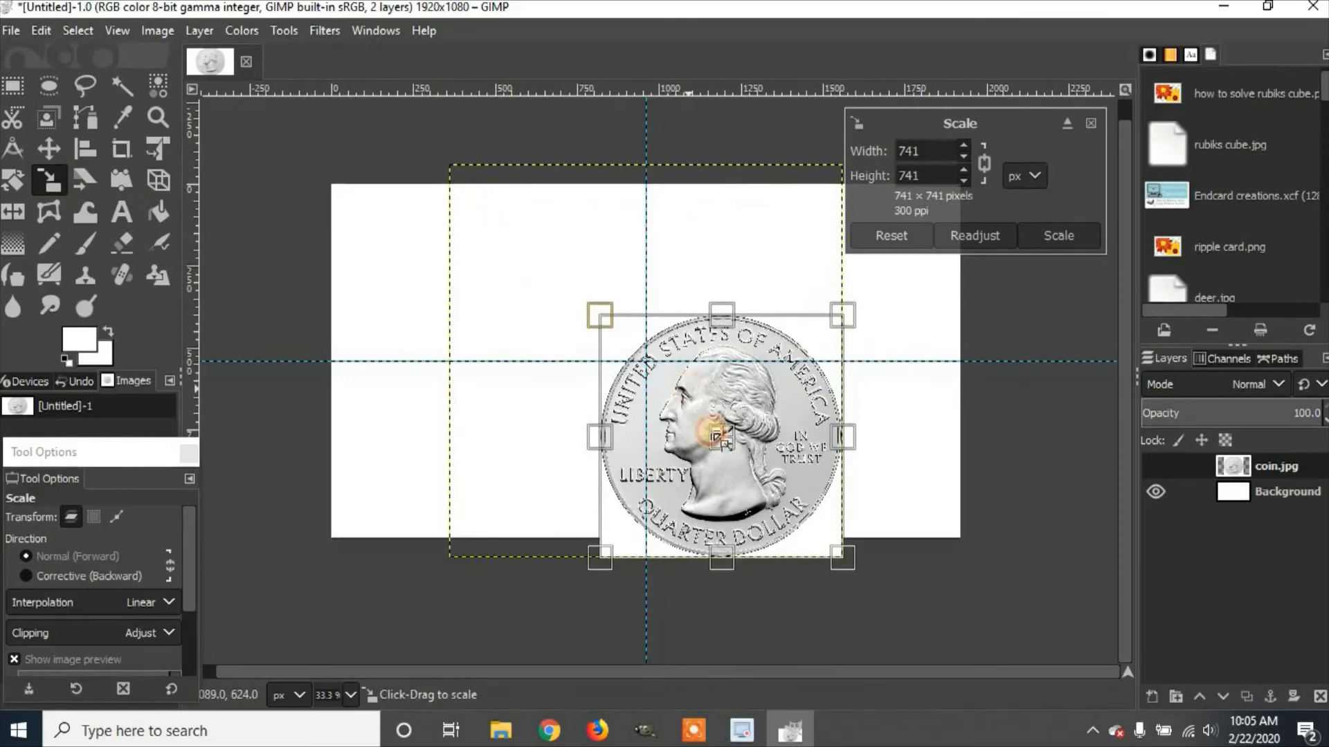
{"action": "left_click", "coordinate": [1057, 235]}
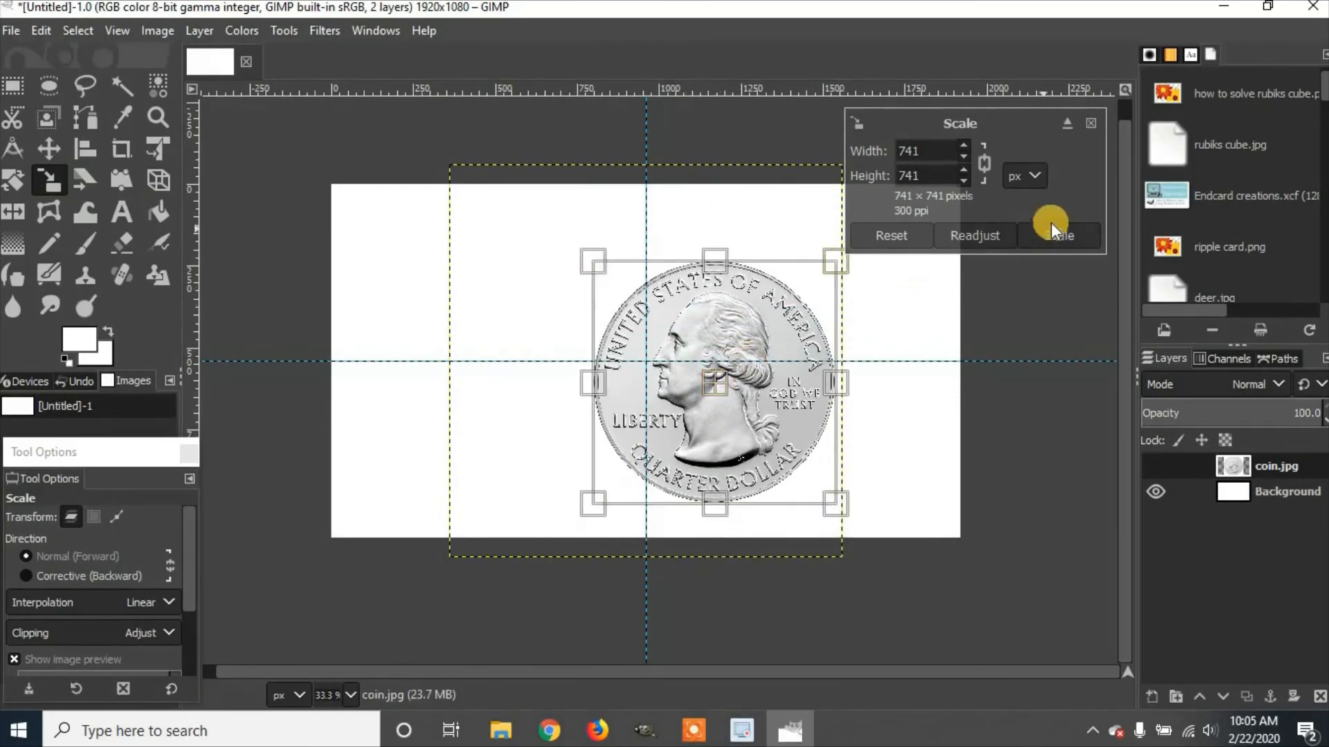
{"action": "left_click", "coordinate": [1058, 236]}
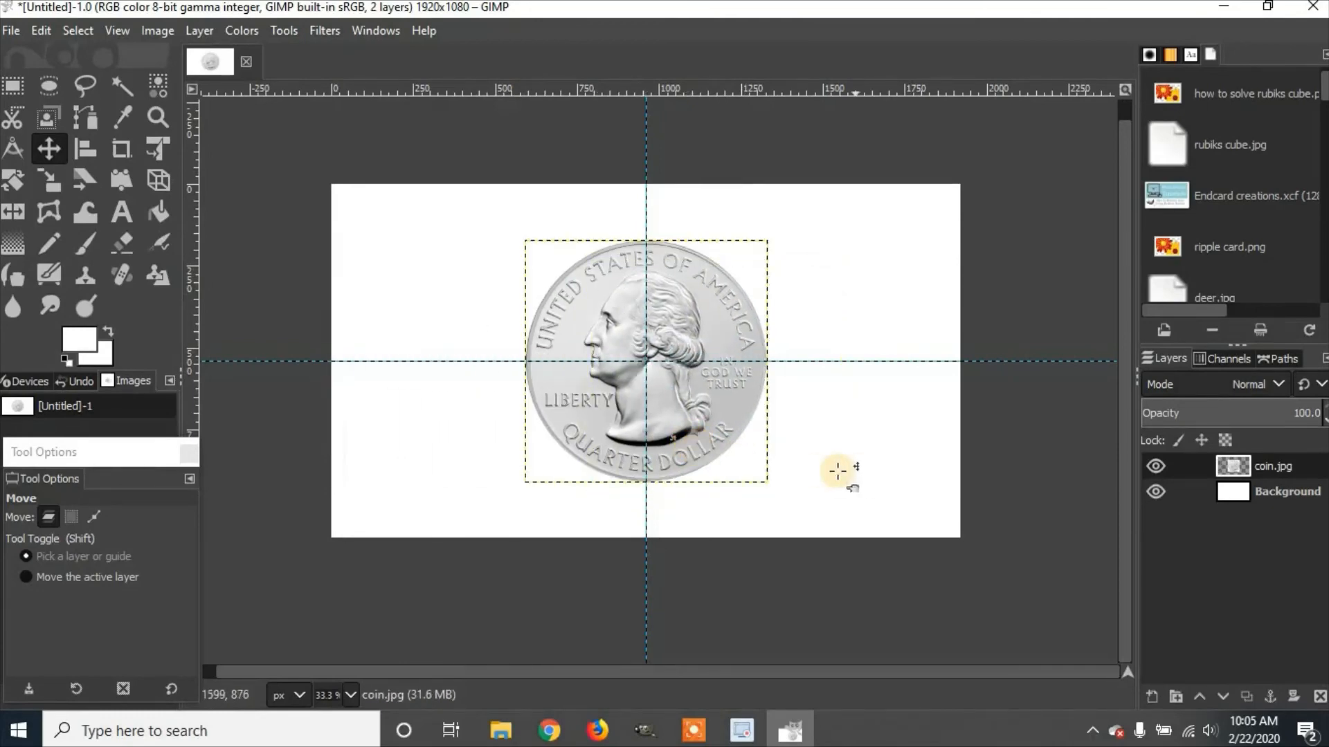
{"action": "mouse_move", "coordinate": [820, 461]}
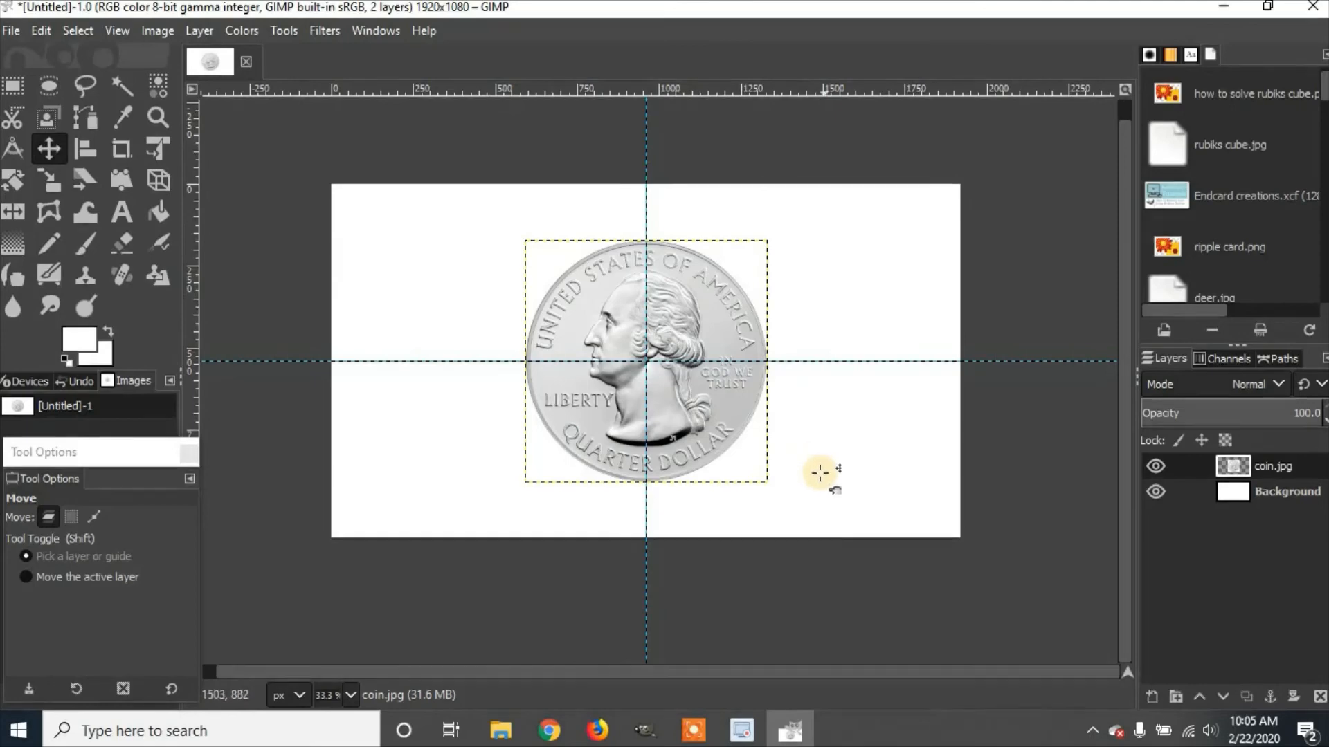
{"action": "mouse_move", "coordinate": [116, 31]}
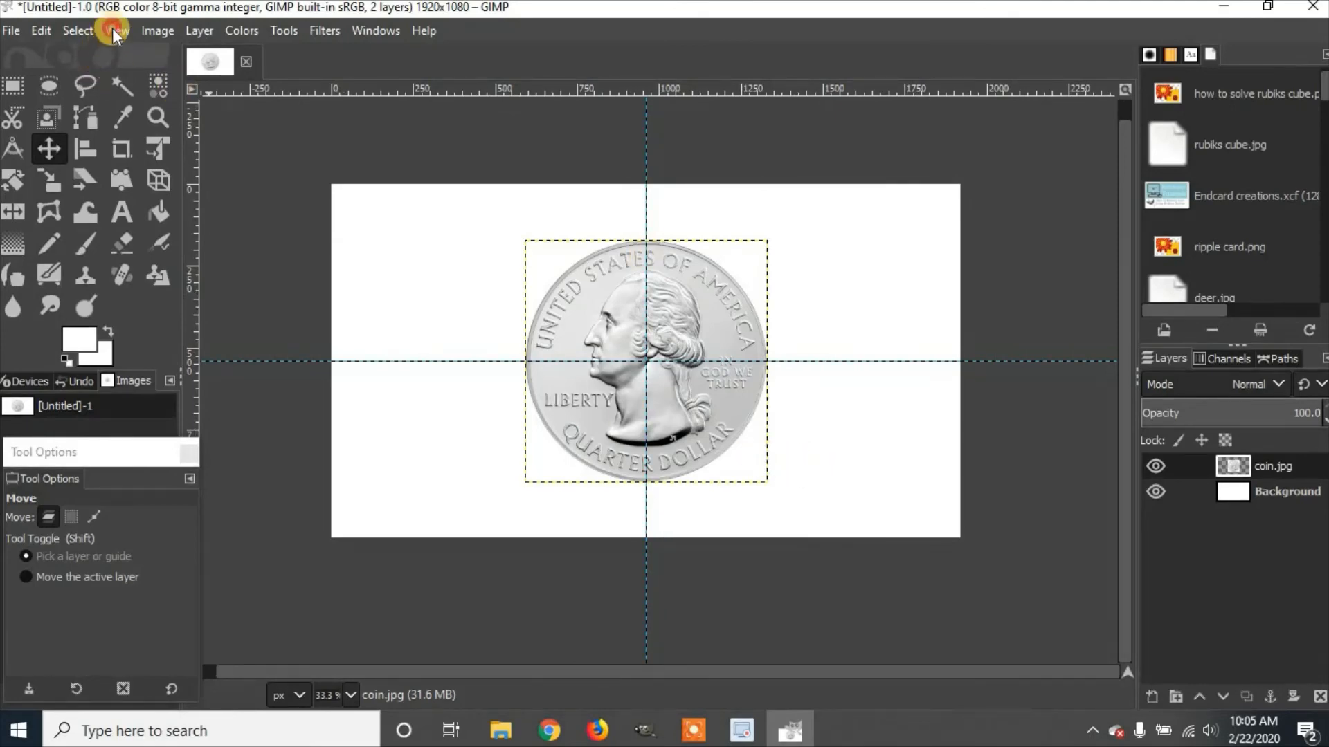
Turn off Show Guides in the View menu
{"action": "left_click", "coordinate": [117, 30]}
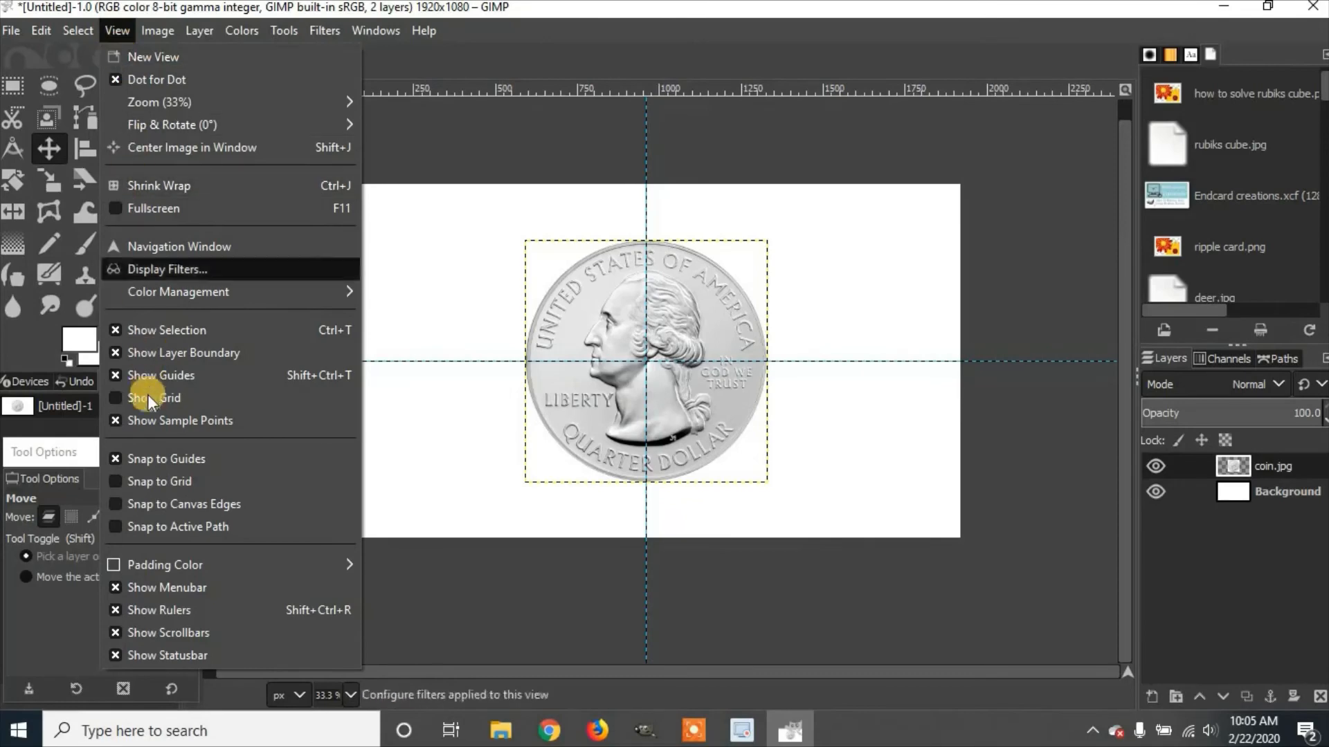
{"action": "mouse_move", "coordinate": [152, 375]}
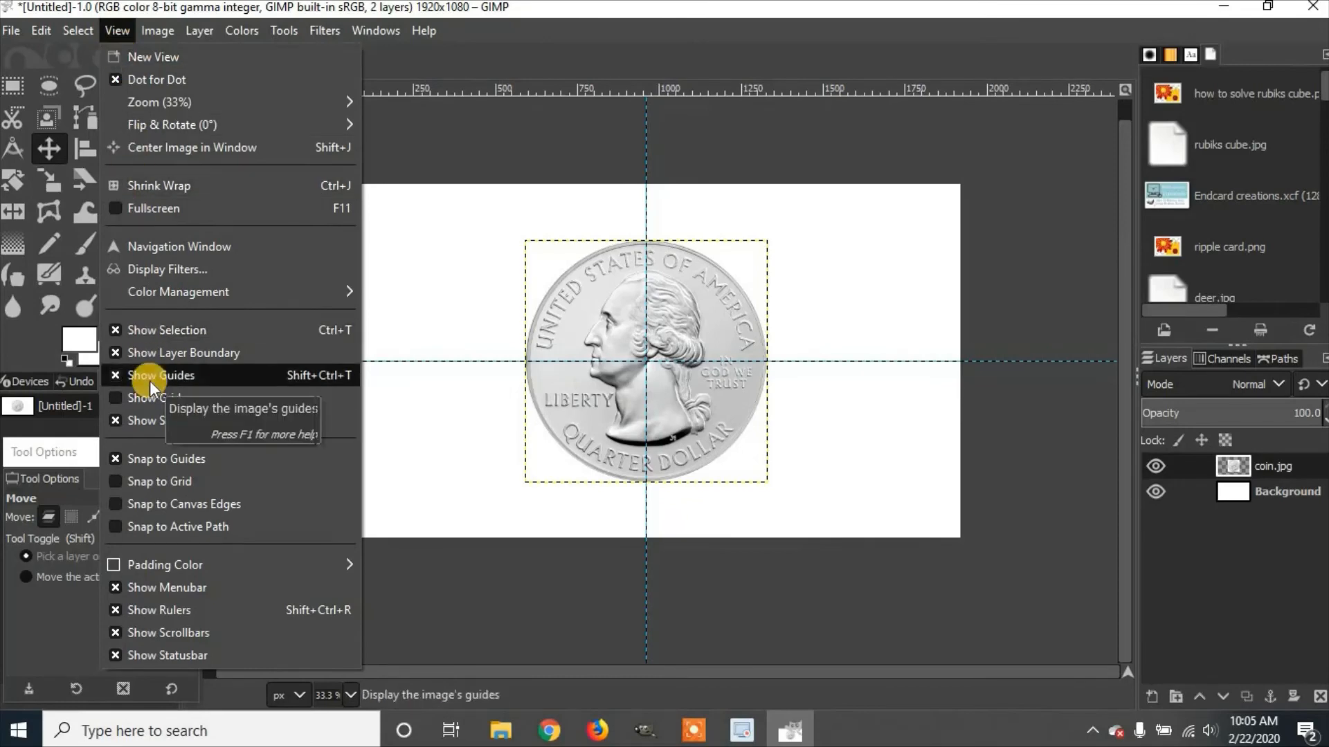
{"action": "left_click", "coordinate": [160, 375]}
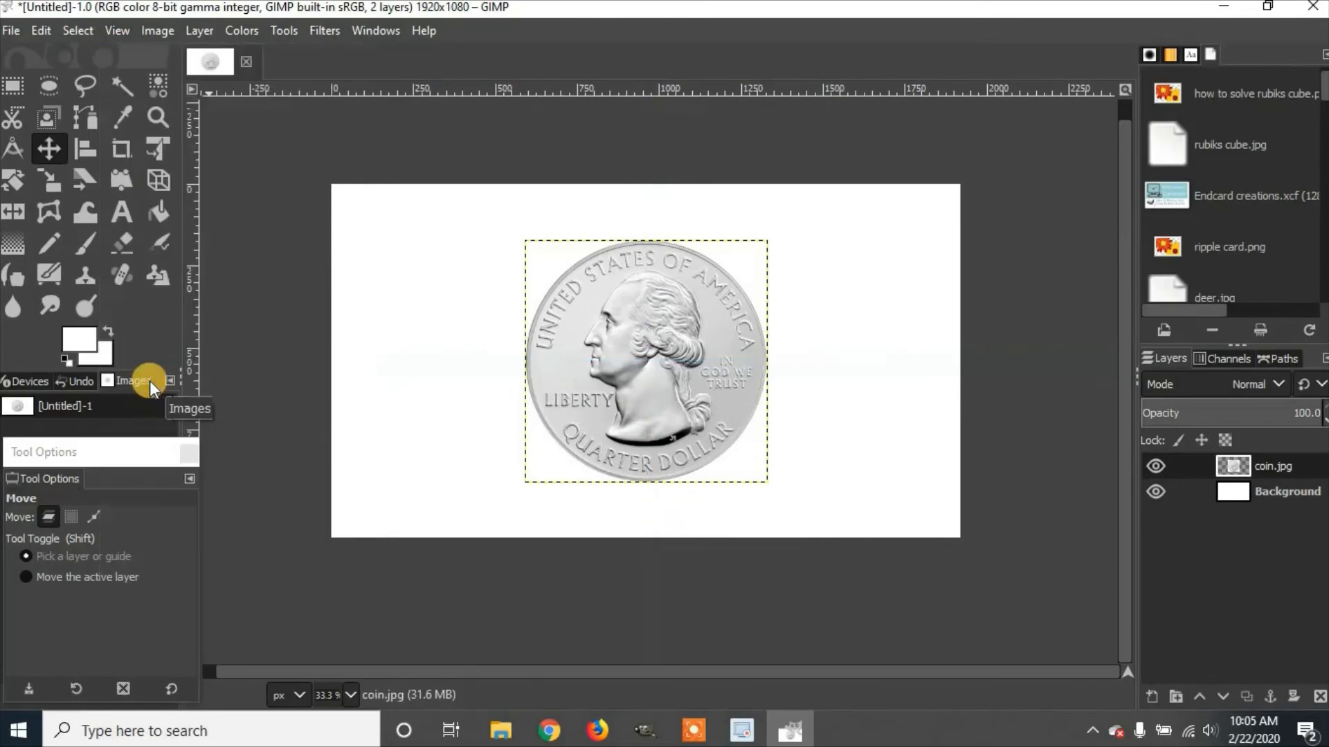
{"action": "mouse_move", "coordinate": [195, 373]}
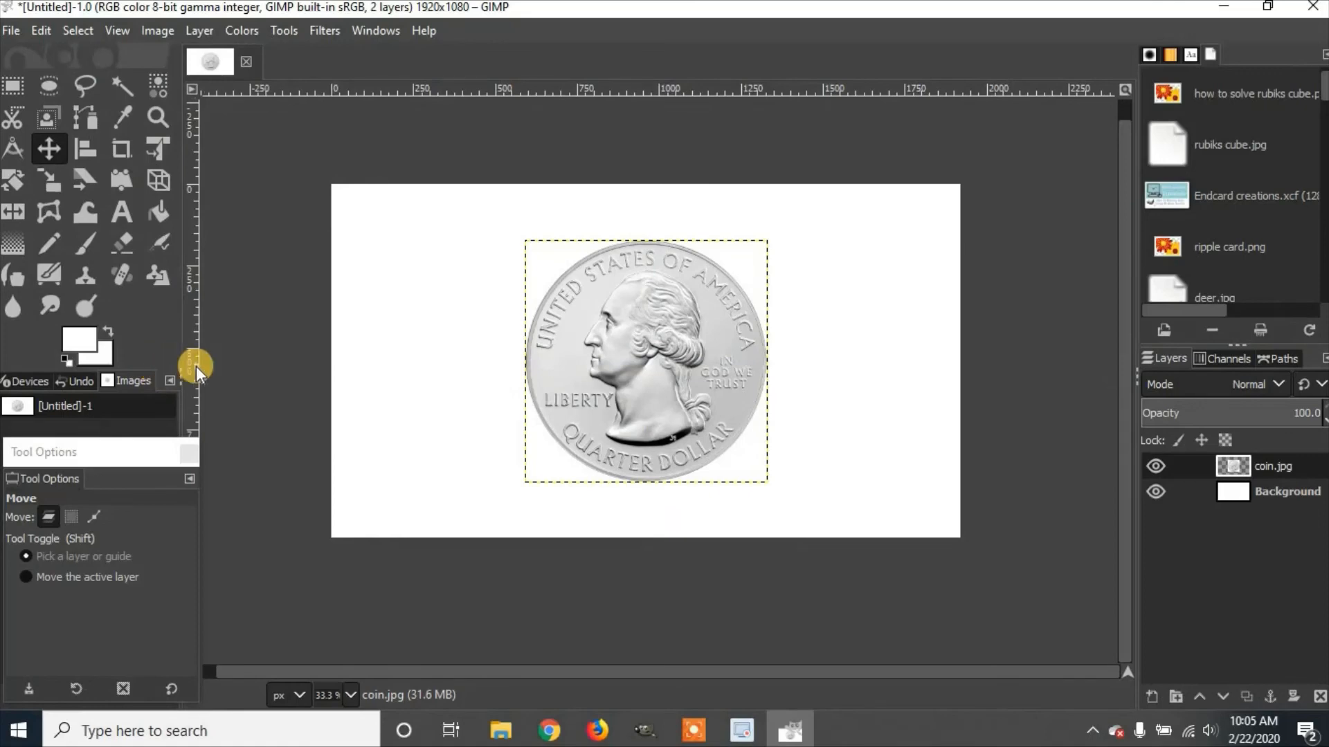
{"action": "mouse_move", "coordinate": [178, 322]}
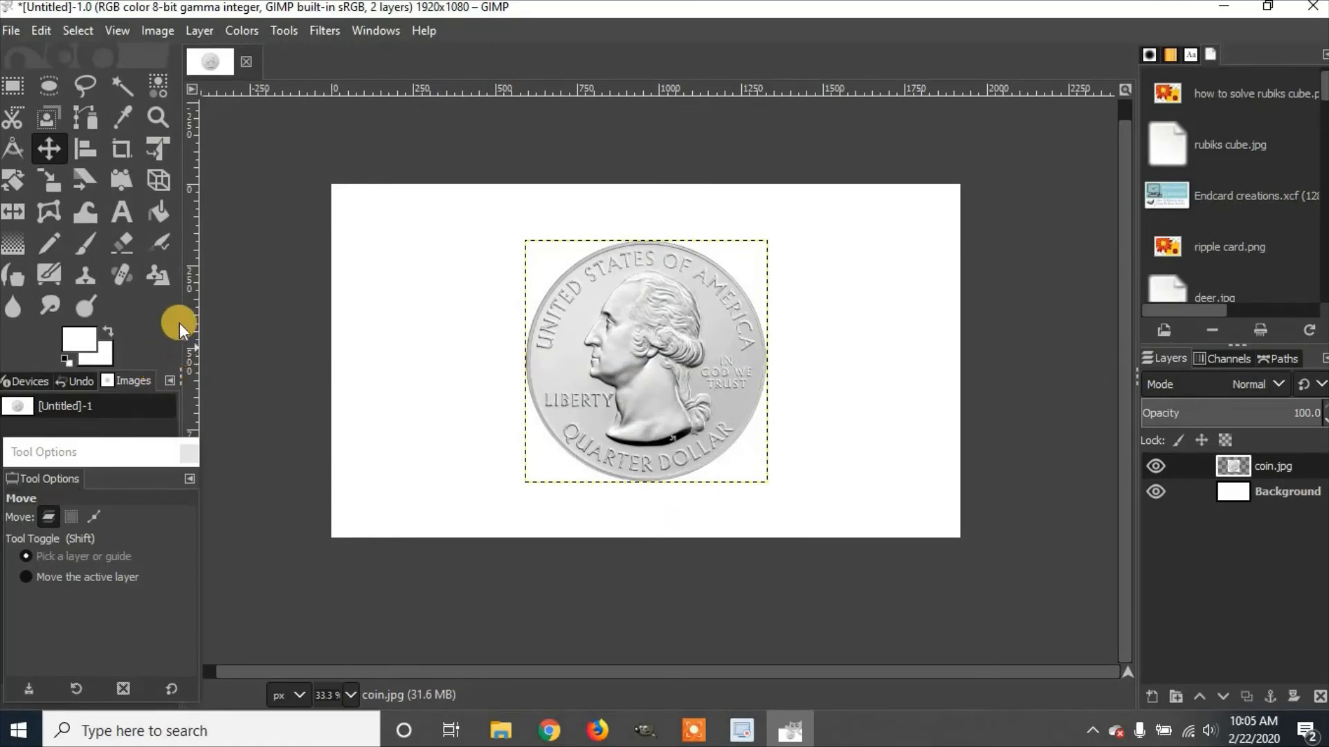